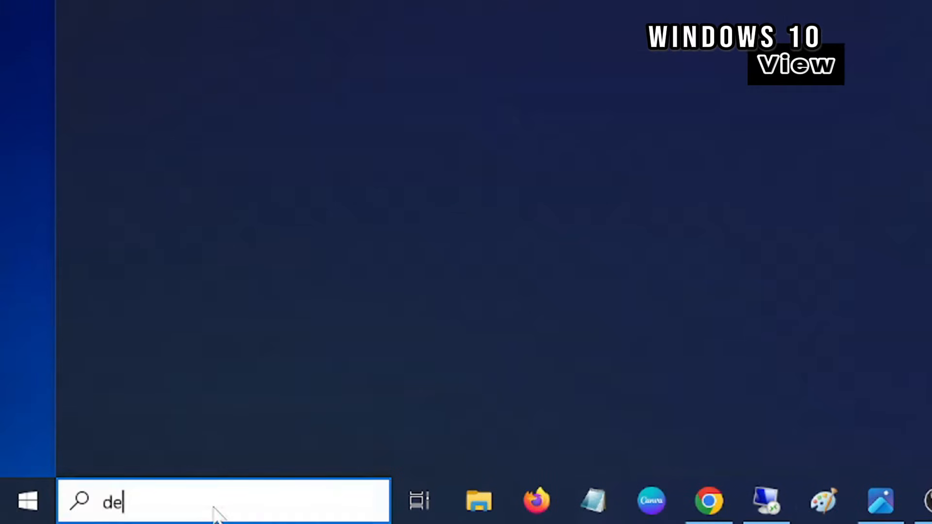
- Search 'device Manager' and launch Device Manager, also via the Start right-click admin tools list
type("device Manager")
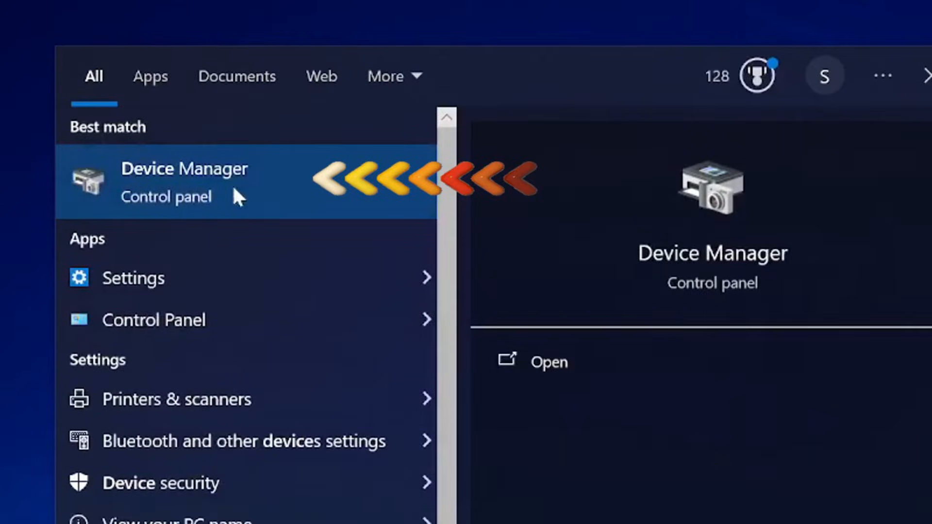
left_click(184, 182)
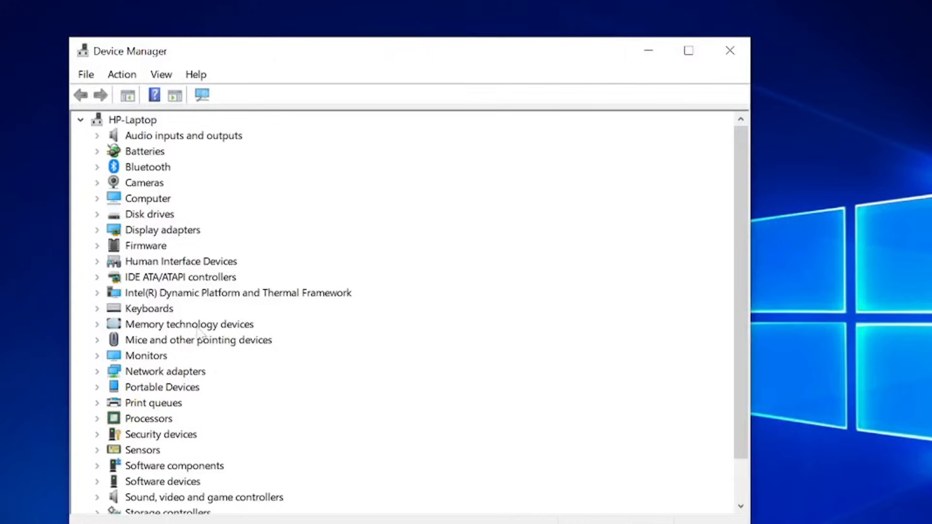
left_click(419, 505)
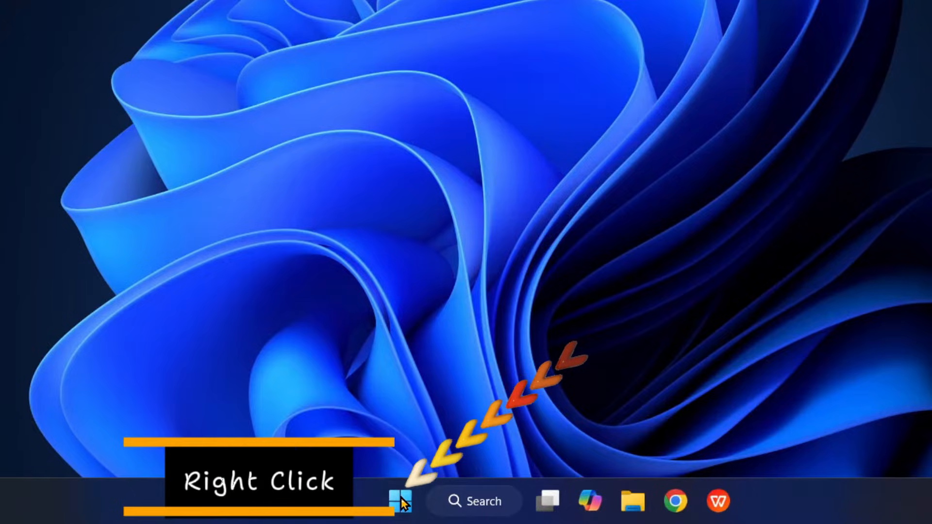
right_click(400, 514)
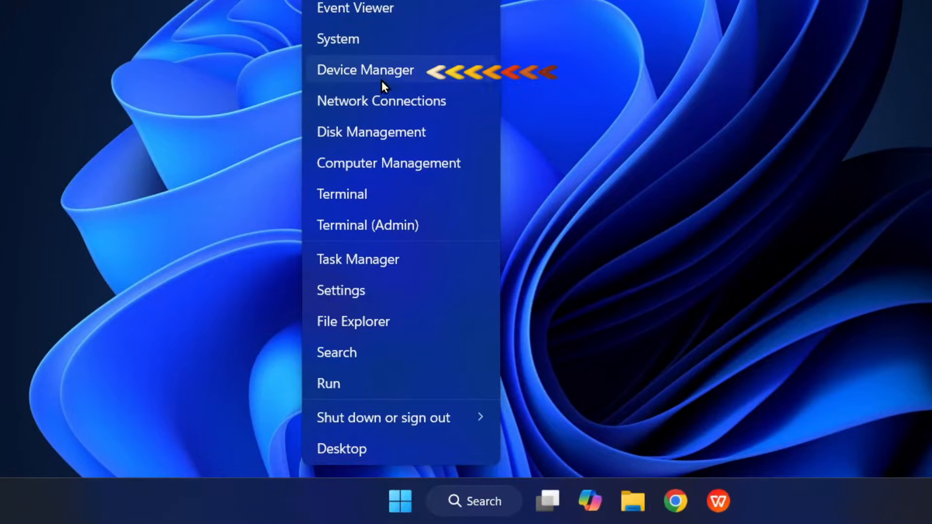
left_click(365, 70)
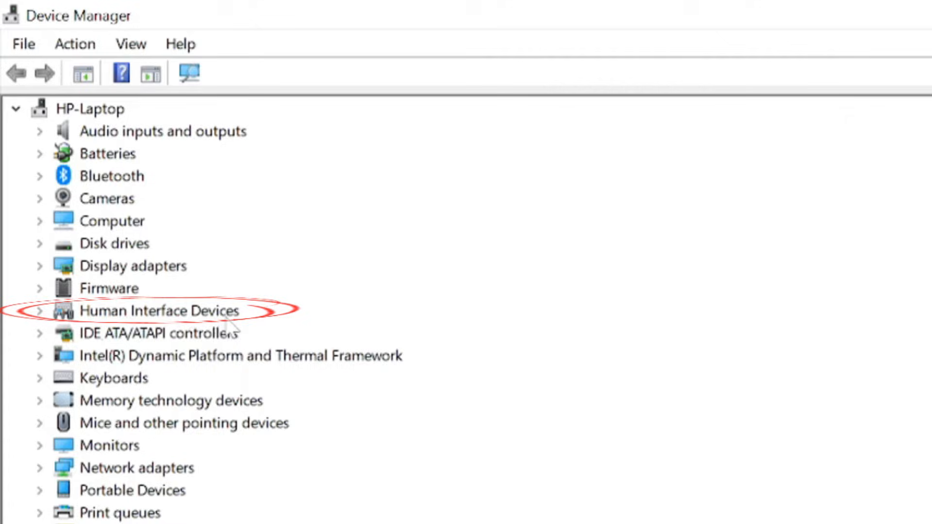
- Expand Human Interface Devices and run Action > Scan for hardware changes
scroll("down", 3)
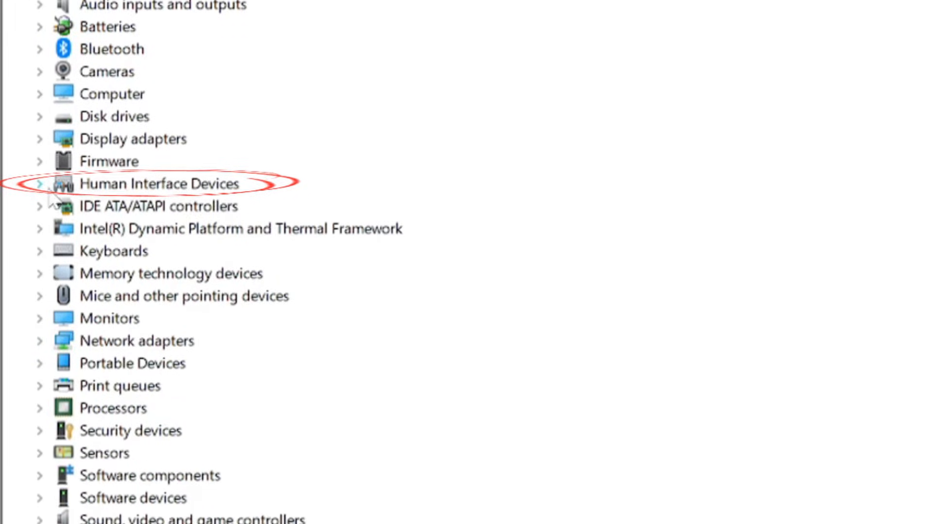
left_click(39, 185)
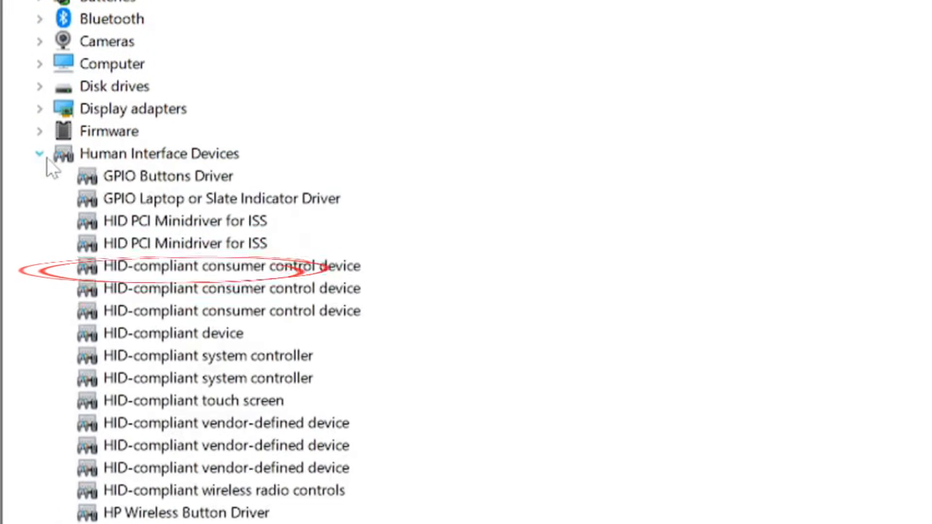
left_click(188, 334)
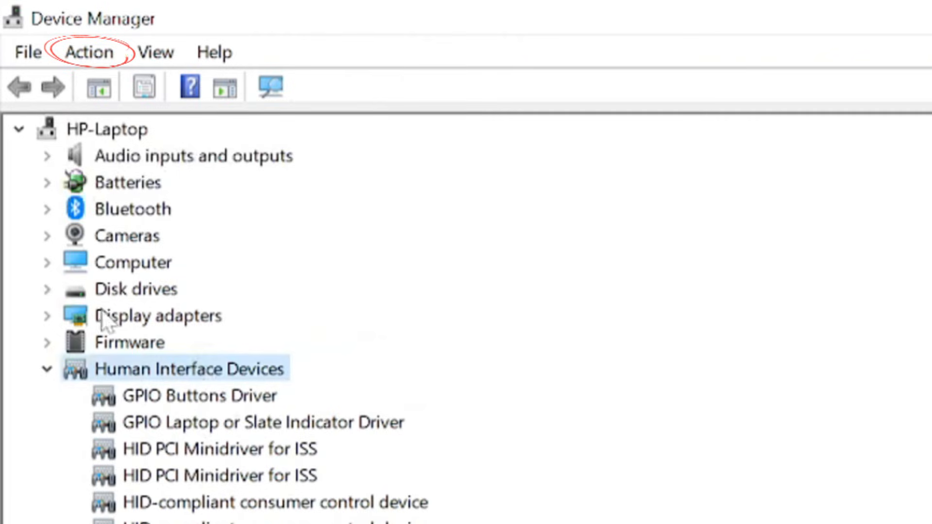
left_click(89, 51)
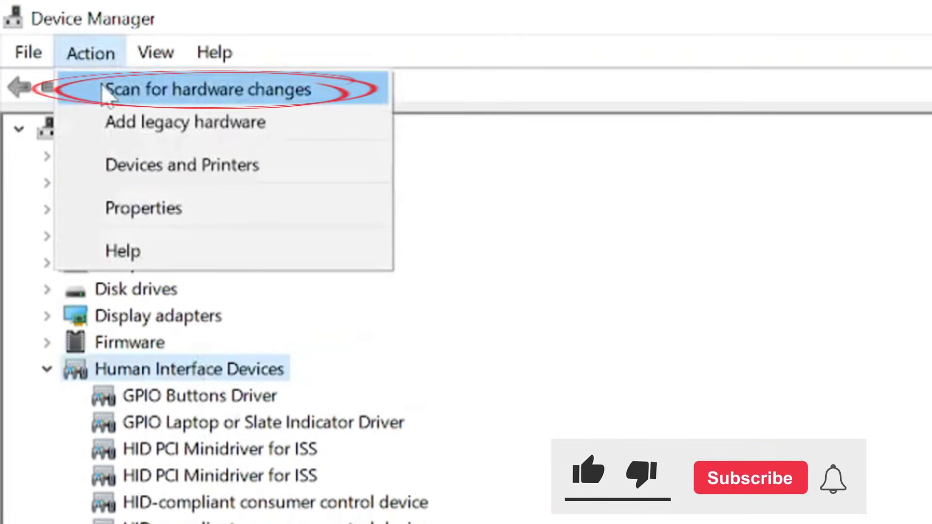
left_click(206, 91)
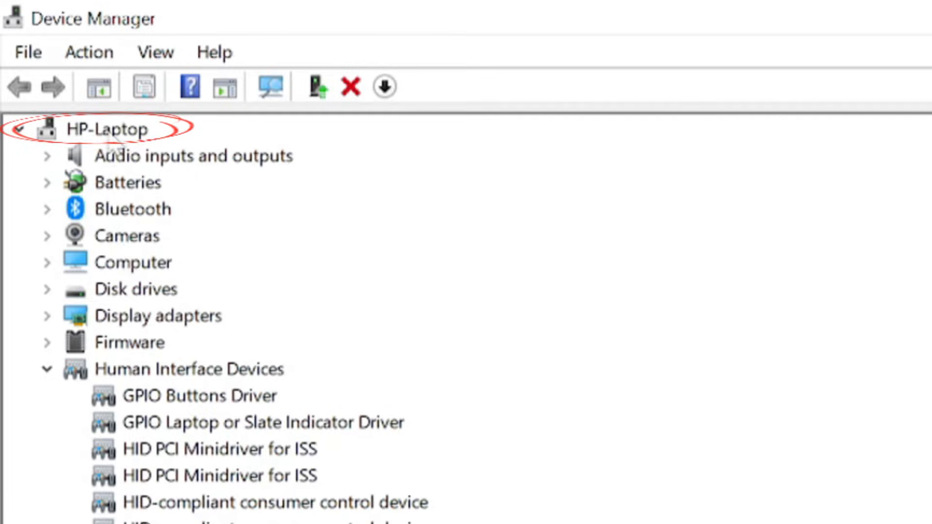
- Select the HP-Laptop root and enable View > Show hidden devices, revealing extra categories
left_click(105, 130)
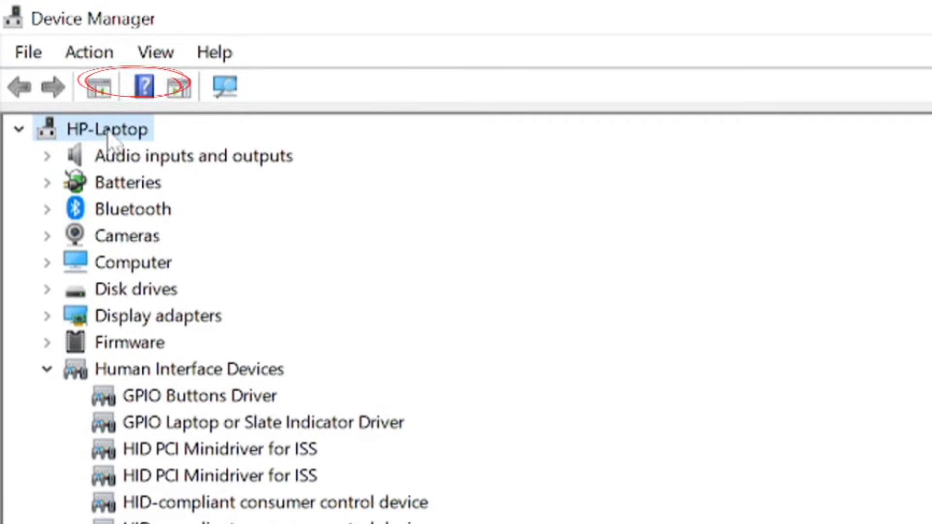
left_click(156, 53)
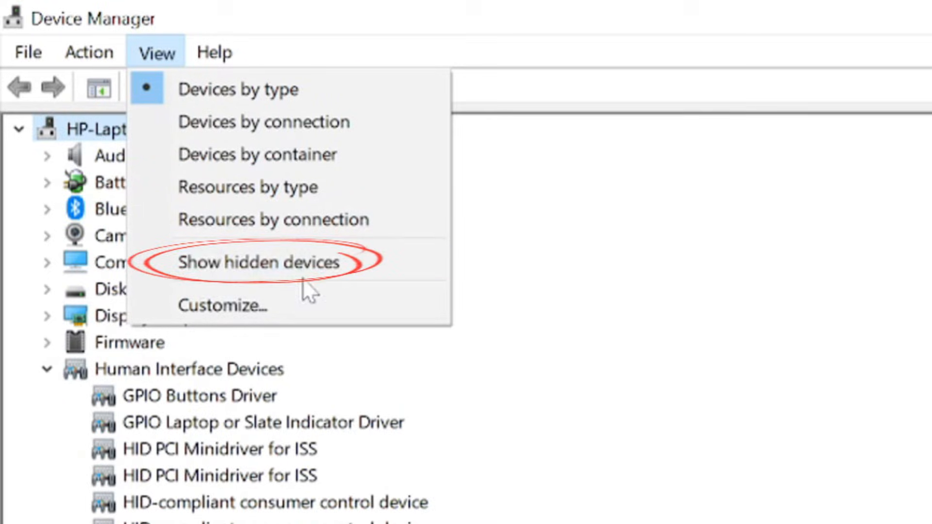
left_click(258, 262)
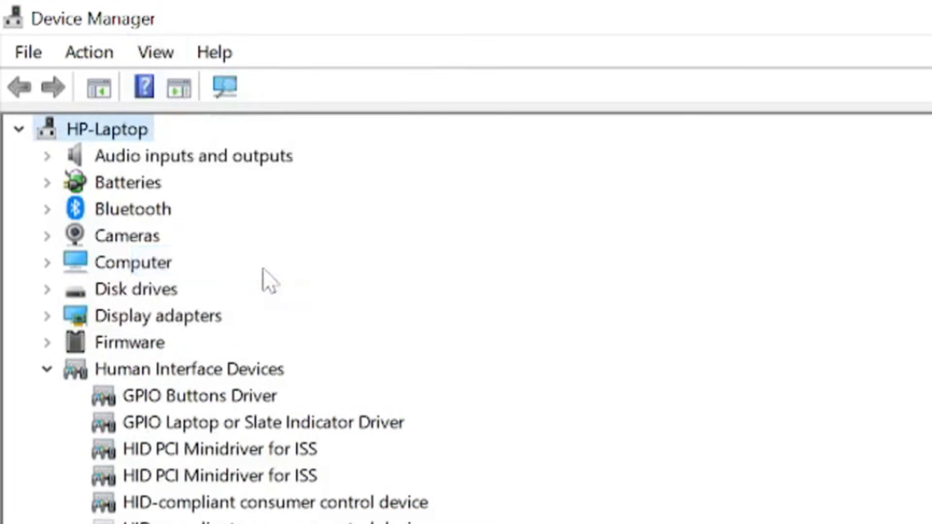
scroll("down", 3)
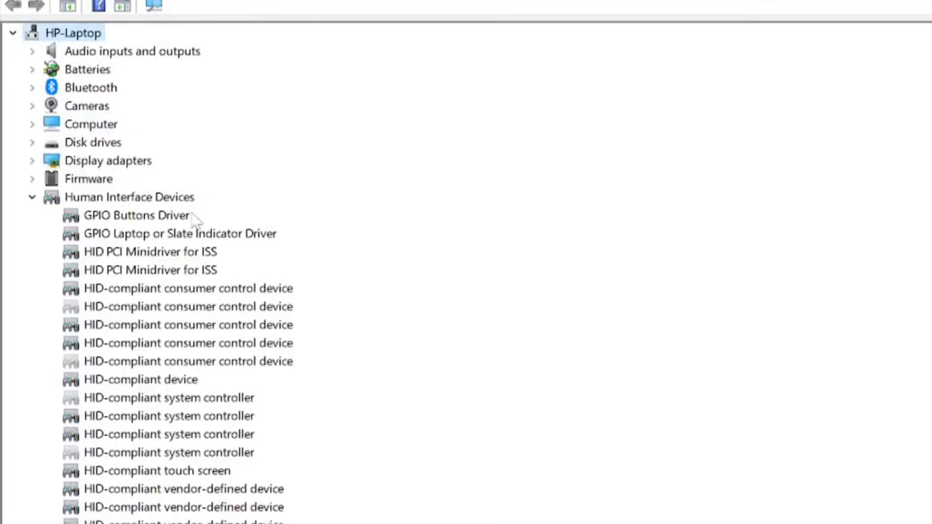
left_click(146, 471)
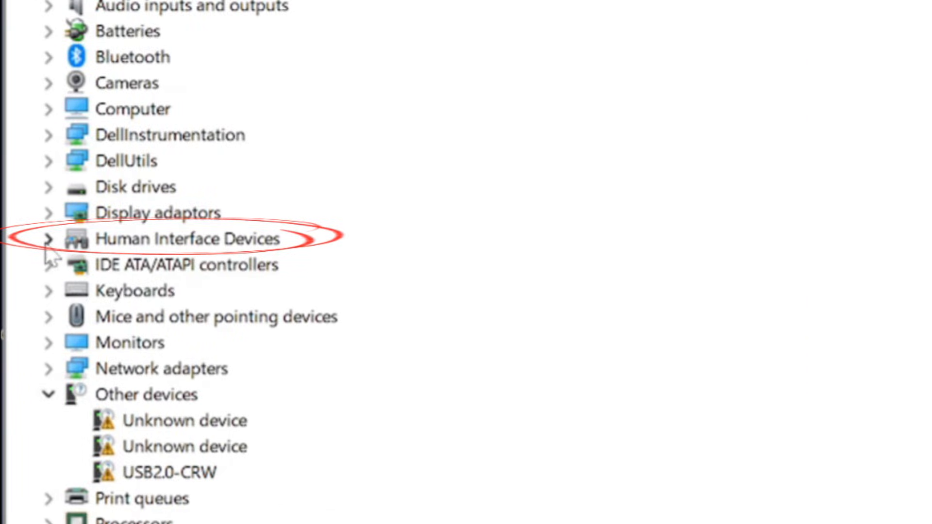
- Expand Human Interface Devices and run Scan for hardware changes on the Dell machine
left_click(49, 239)
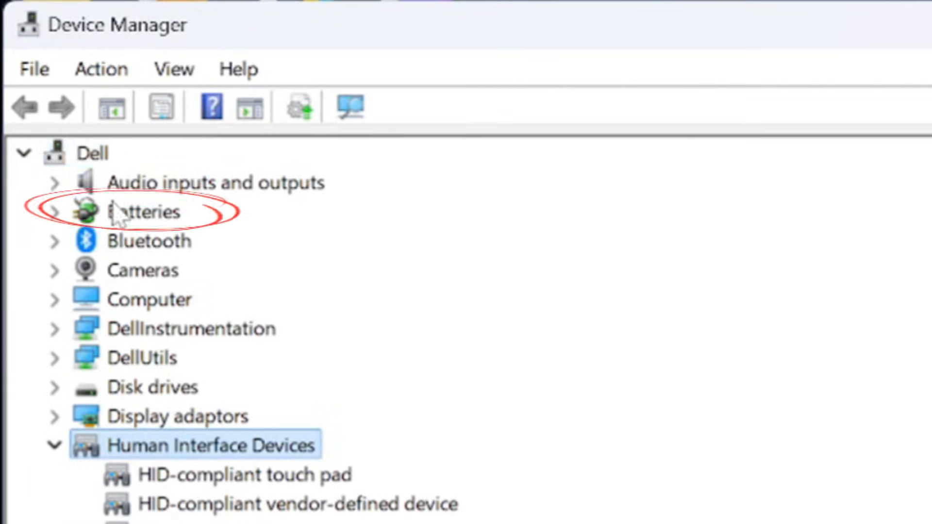
left_click(101, 70)
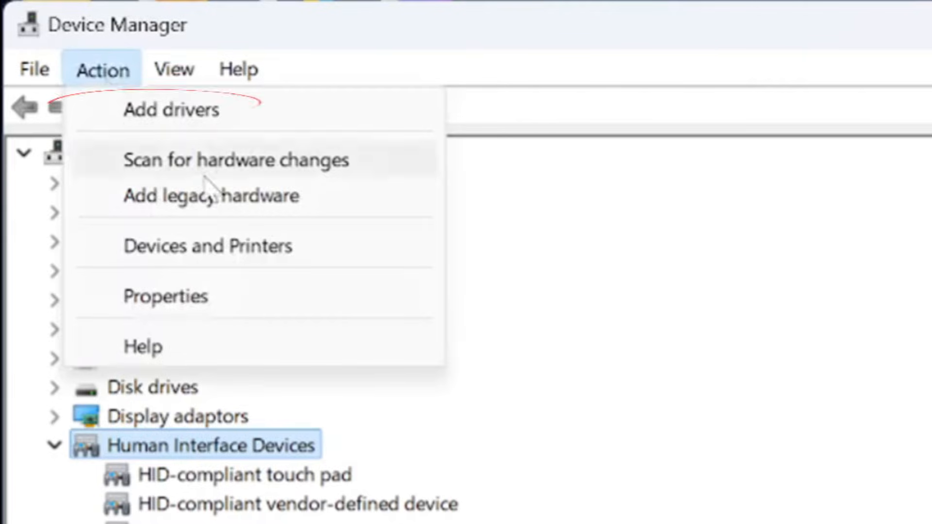
left_click(235, 160)
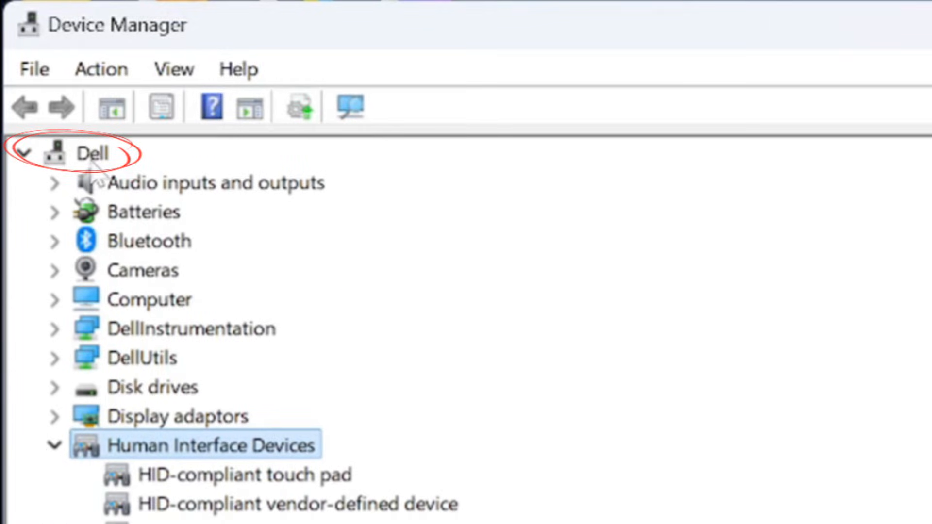
- Select the Dell root and enable Show hidden devices so the HID-compliant touch screen appears
left_click(91, 153)
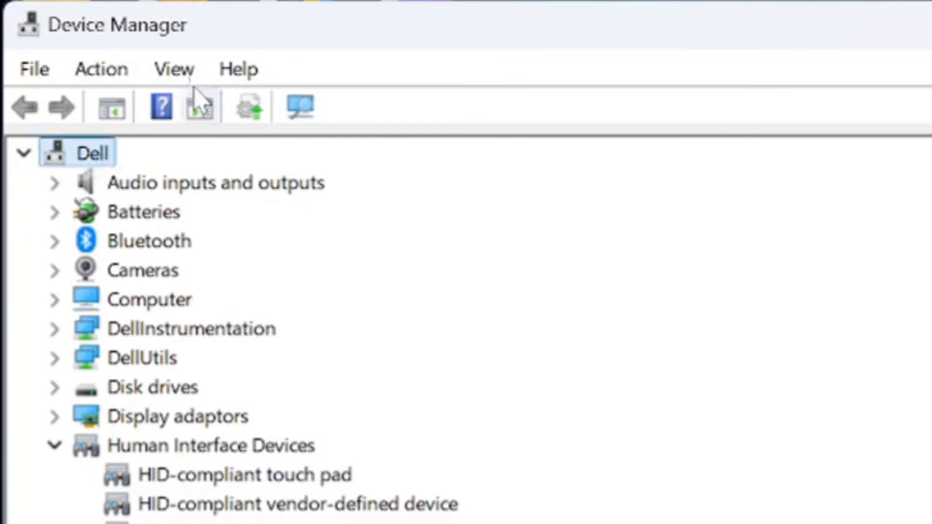
left_click(173, 69)
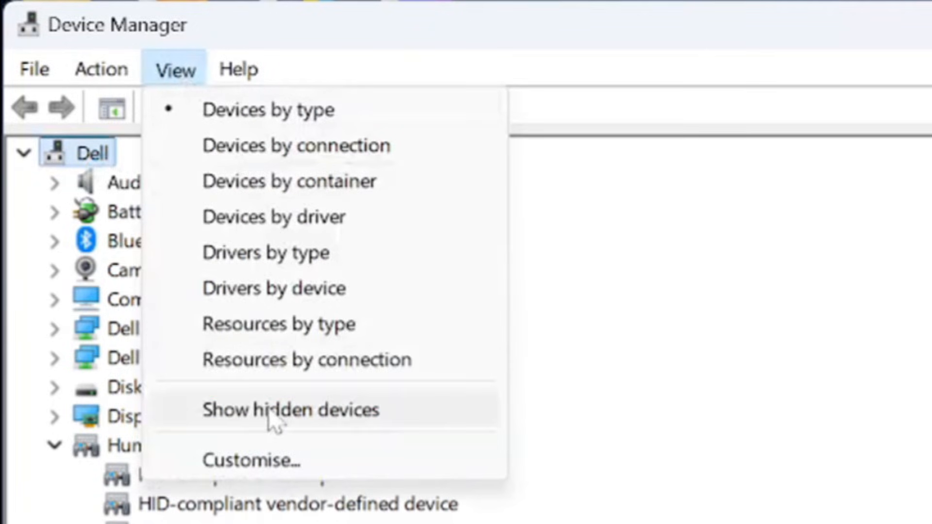
left_click(276, 422)
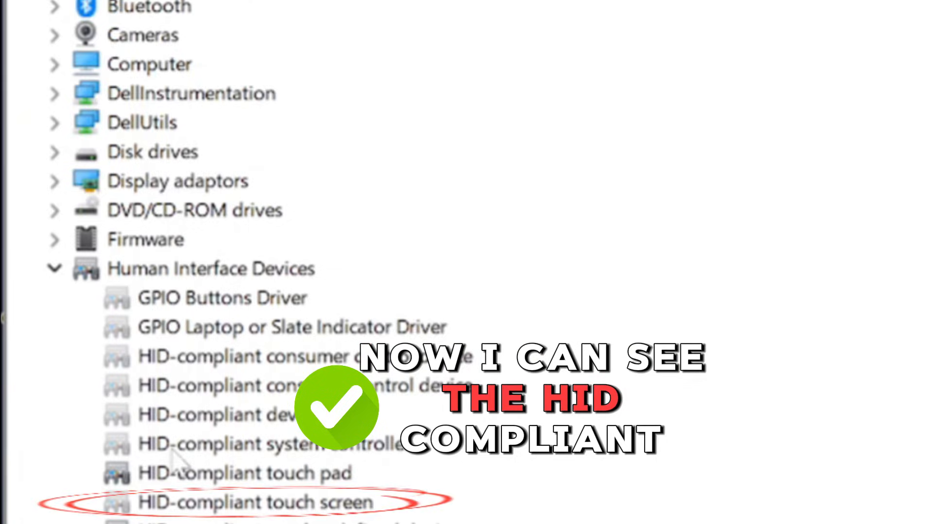
scroll("down", 3)
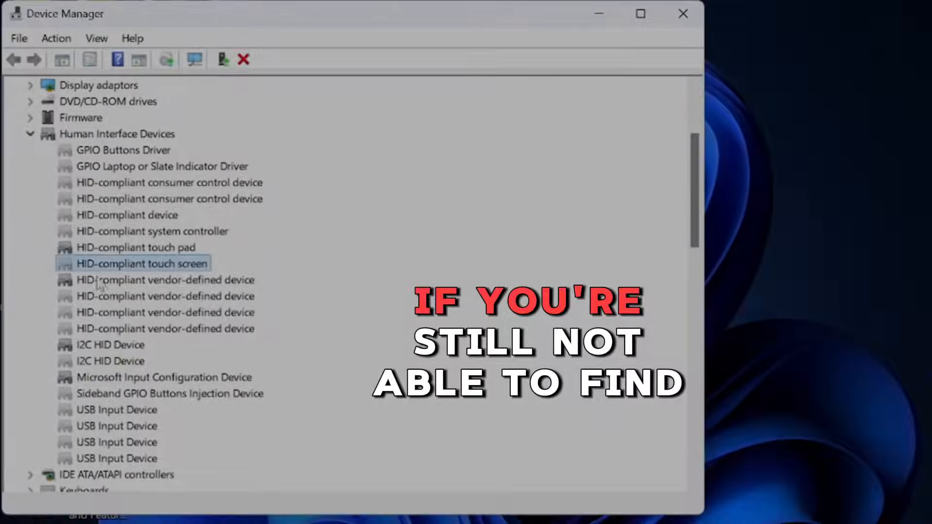
- Run msdt.exe -id DeviceDiagnostic from Start to launch the Hardware and Devices troubleshooter
left_click(682, 13)
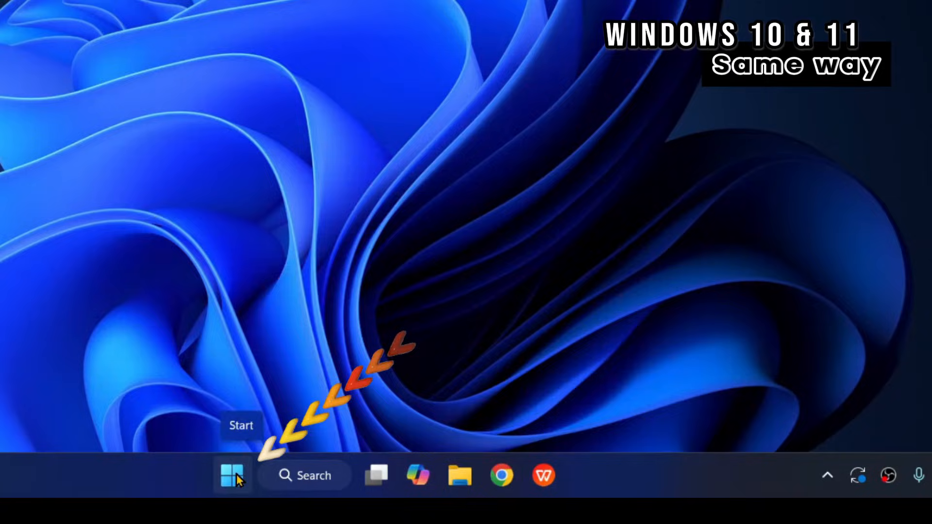
left_click(232, 476)
type("msdt.exe -id Device")
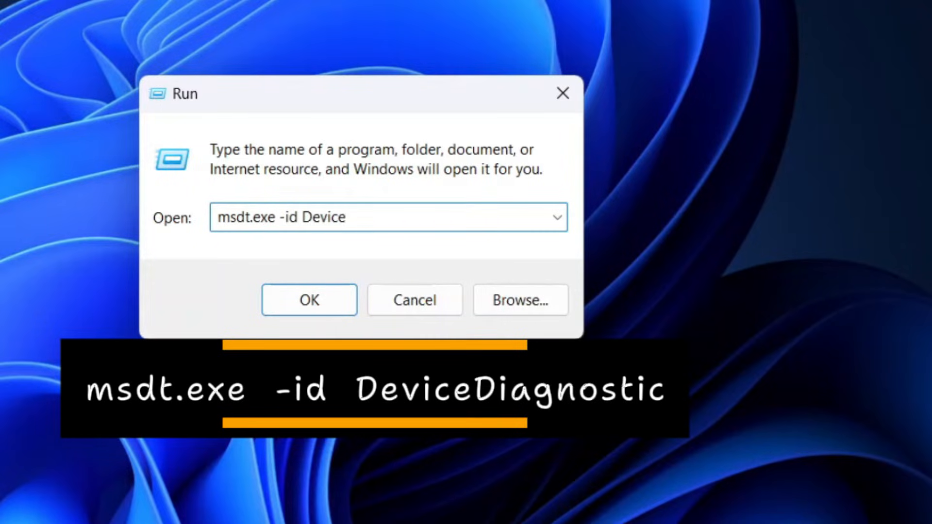
type("Diagnost")
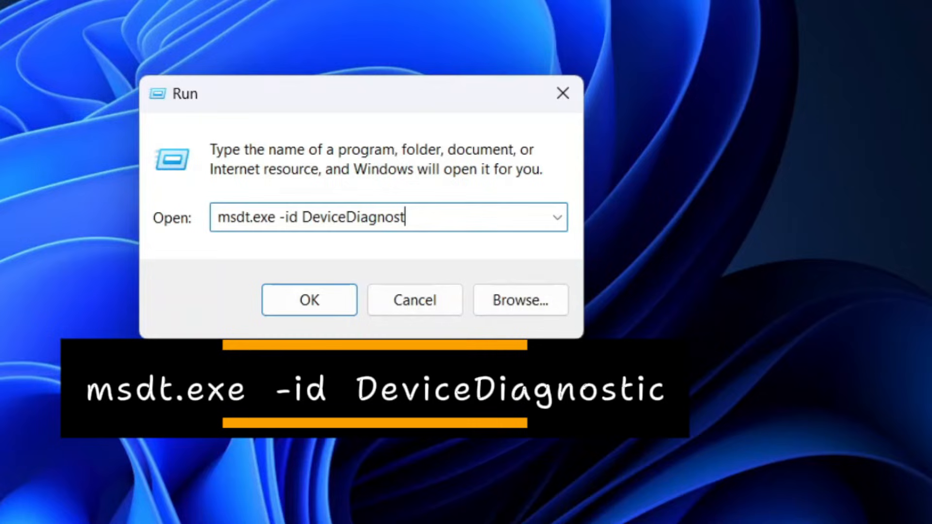
type("ic")
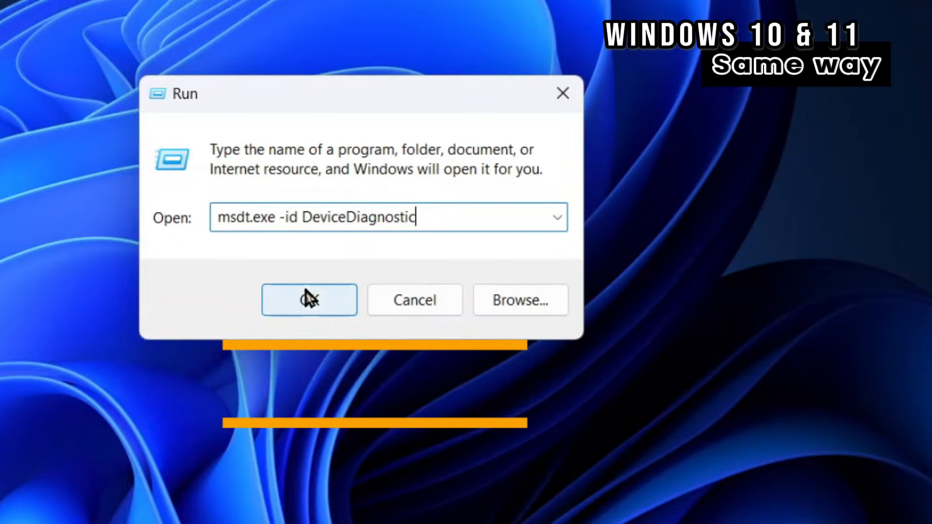
left_click(308, 300)
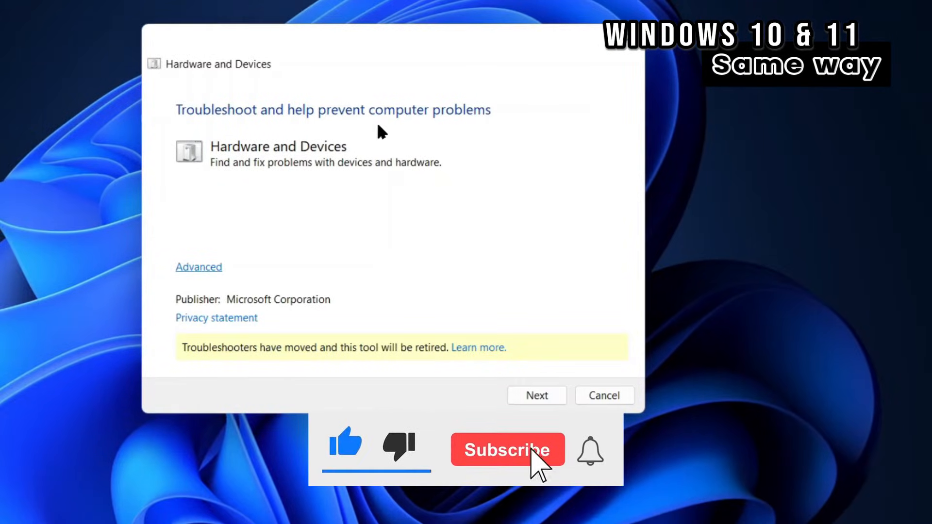
- Advance the troubleshooter with Next so it starts detecting hardware problems
left_click(507, 451)
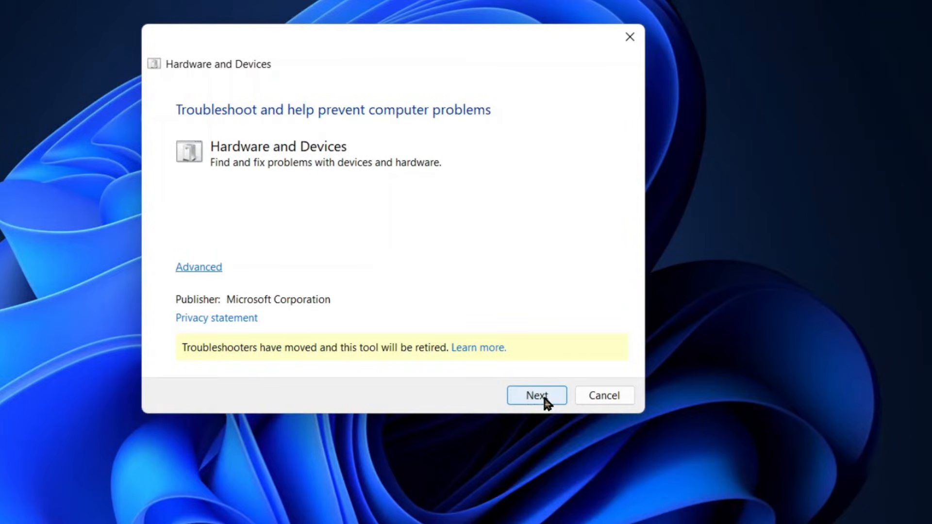
left_click(536, 395)
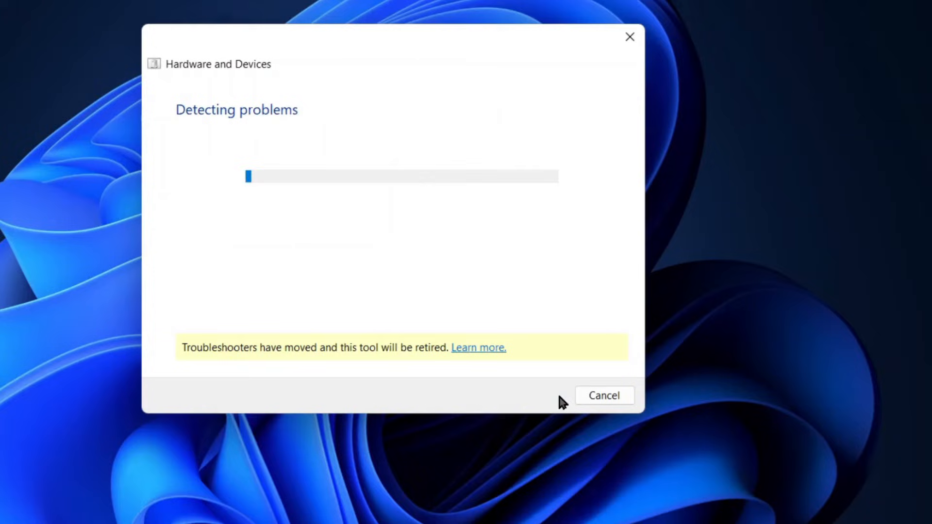
mouse_move(617, 284)
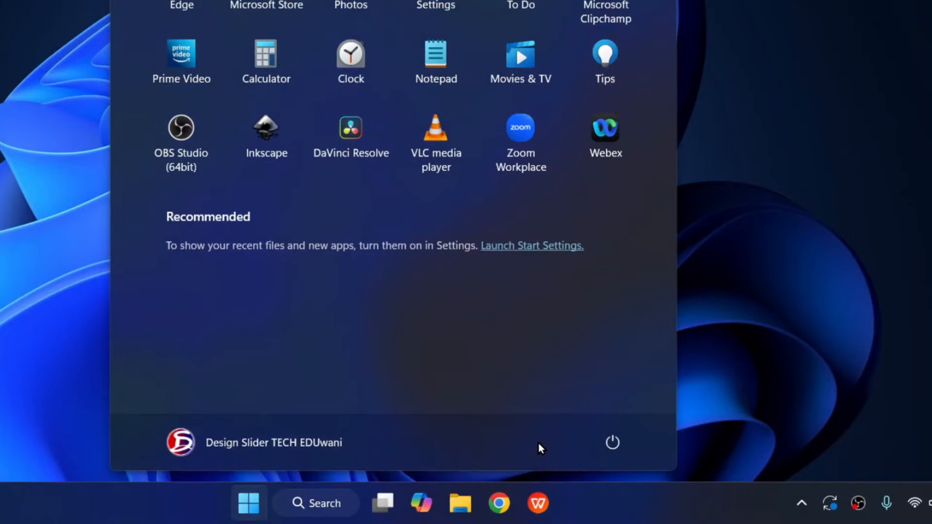
- Bring up the Start menu power options ready to restart the computer
left_click(611, 443)
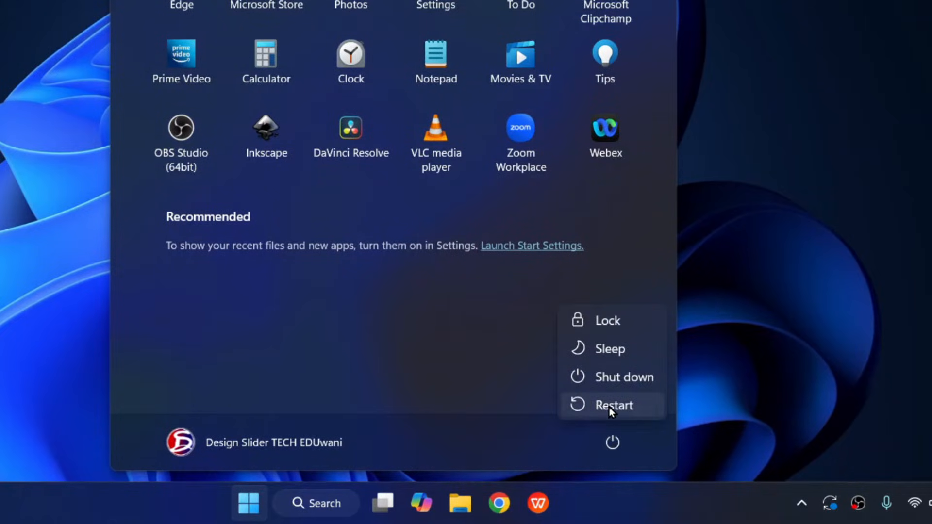
mouse_move(654, 406)
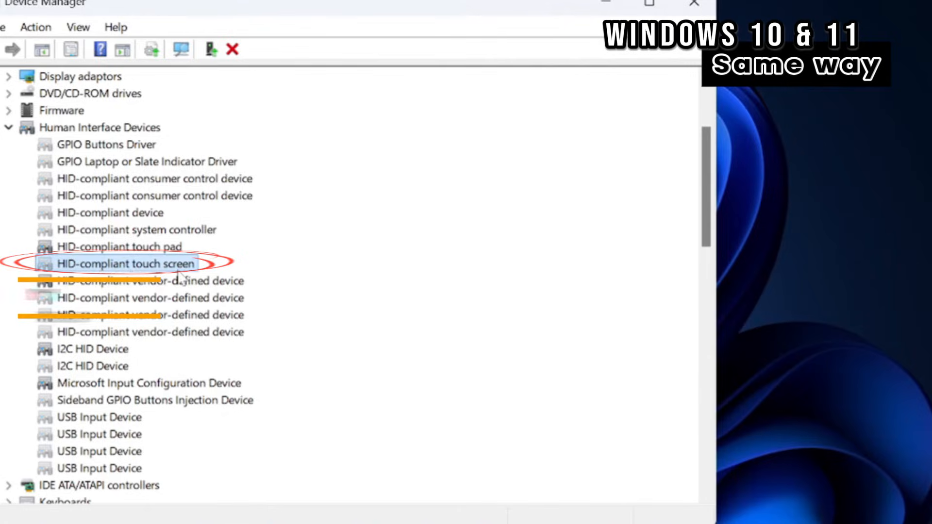
- Update the HID-compliant touch screen driver using Search automatically, then close the result
right_click(135, 263)
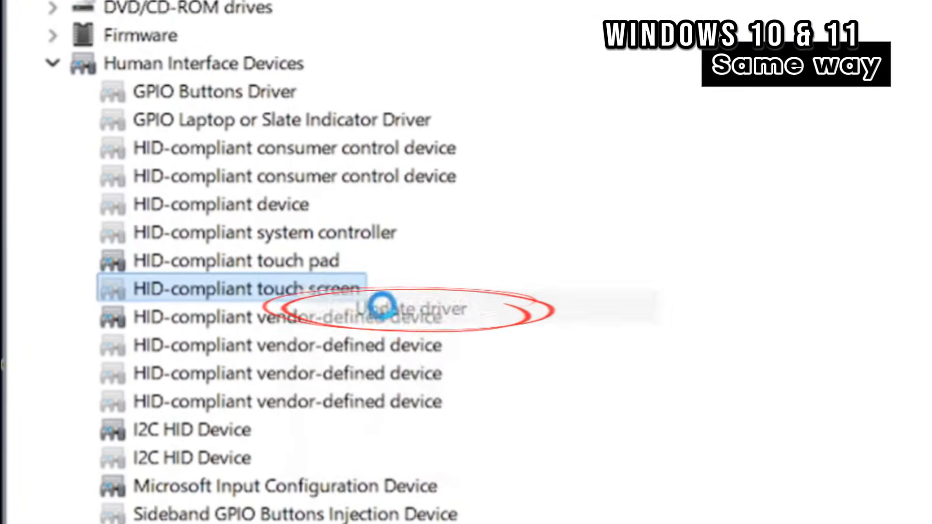
left_click(411, 309)
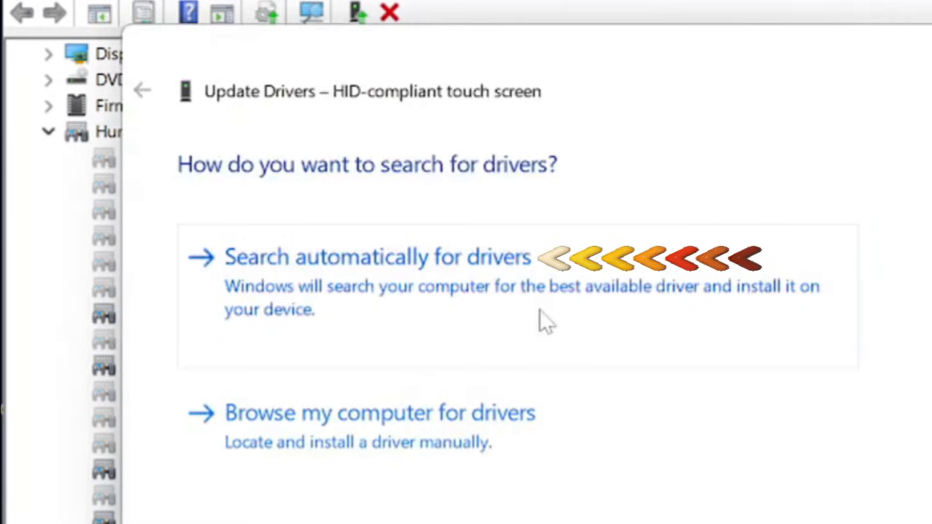
left_click(376, 257)
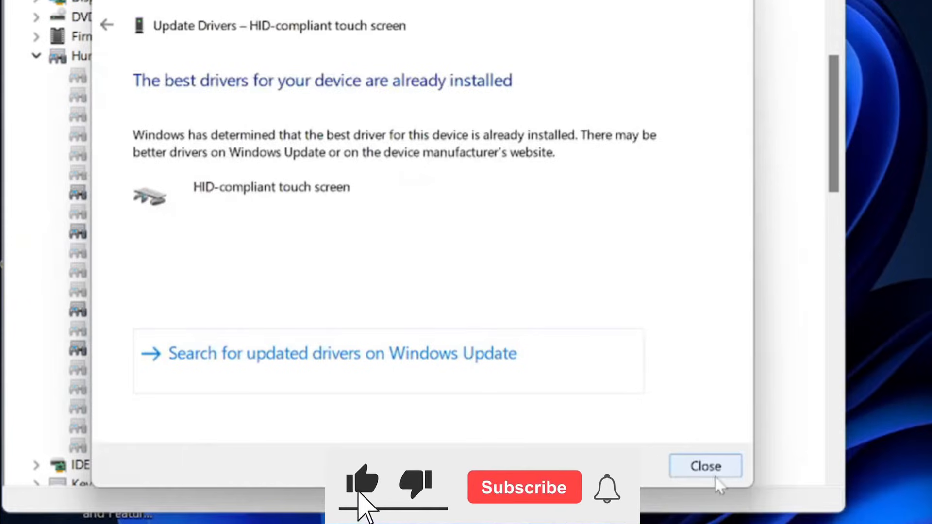
left_click(704, 466)
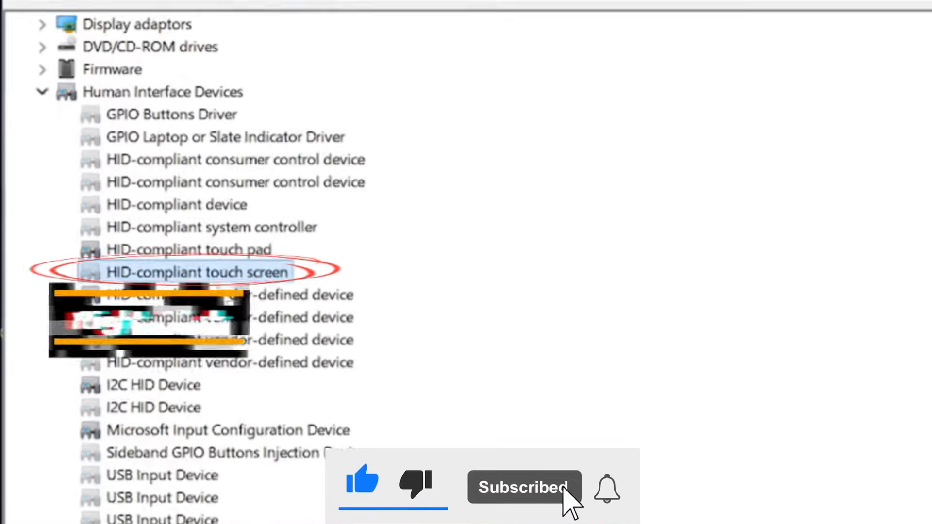
- Reinstall by picking the HID-compliant touch screen model until Windows reports drivers successfully updated
right_click(188, 272)
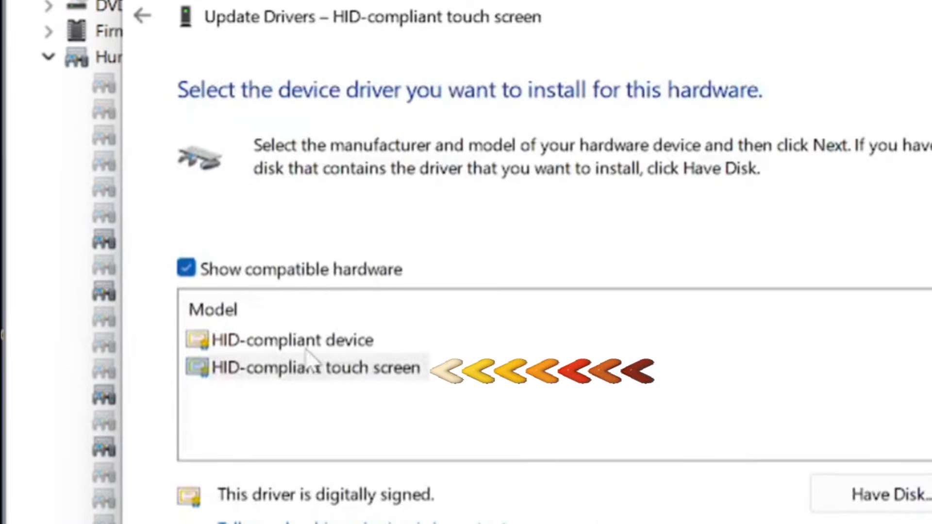
left_click(300, 369)
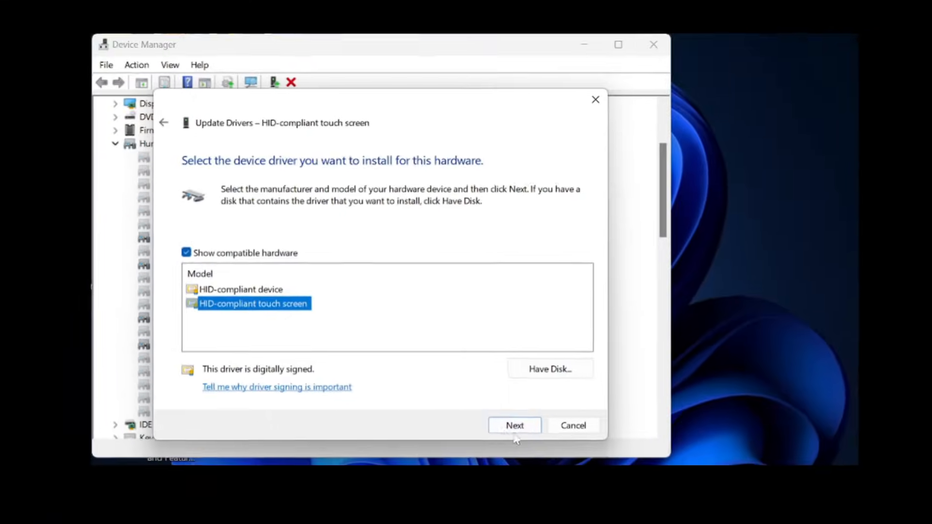
left_click(514, 425)
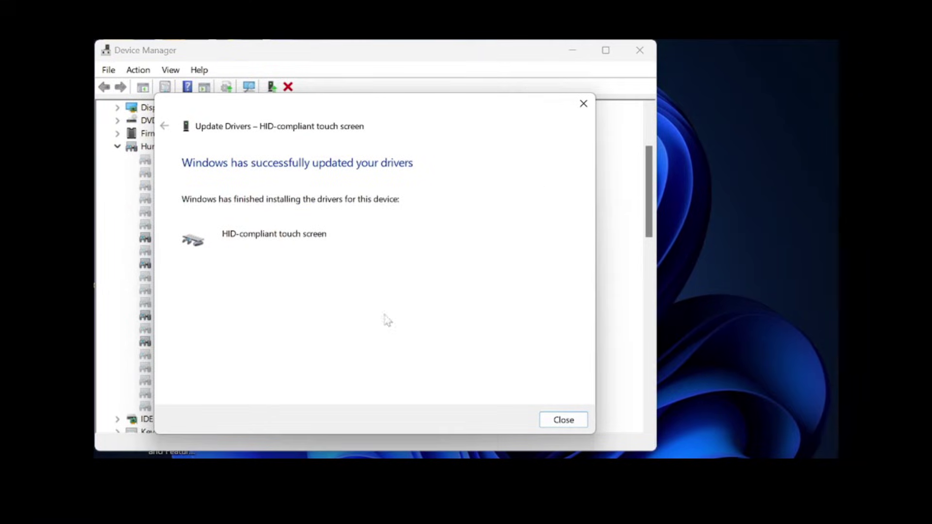
left_click(563, 419)
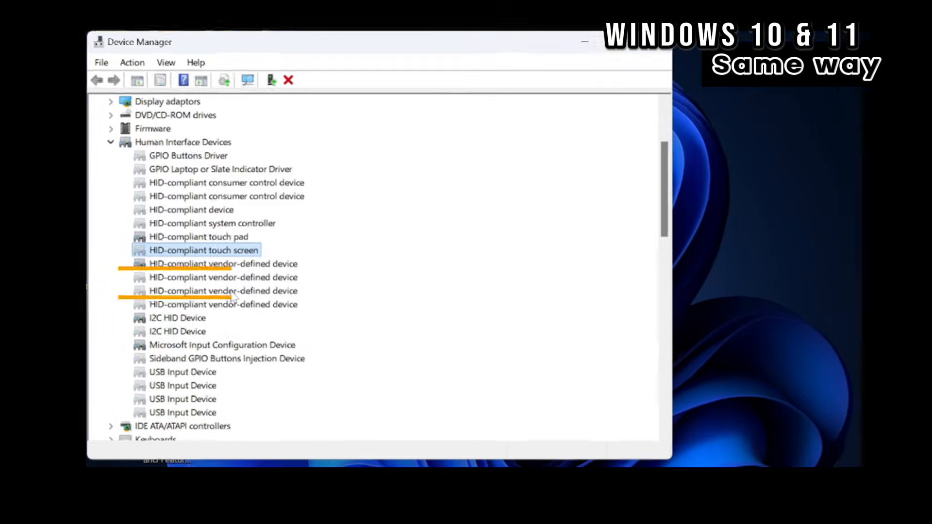
right_click(204, 250)
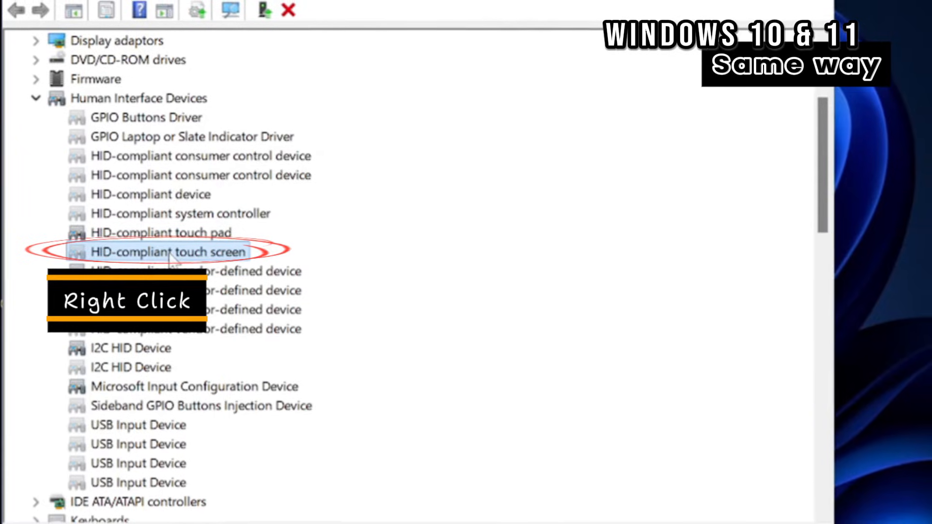
right_click(167, 252)
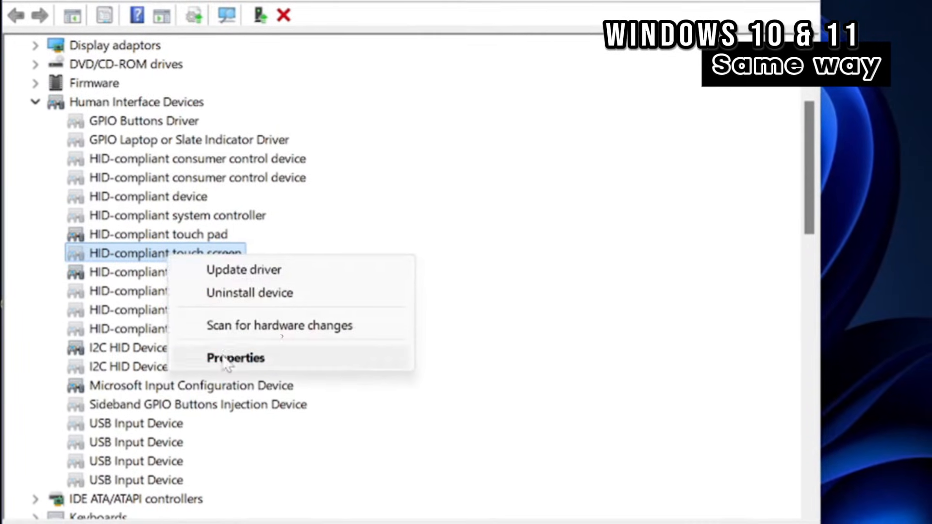
left_click(234, 357)
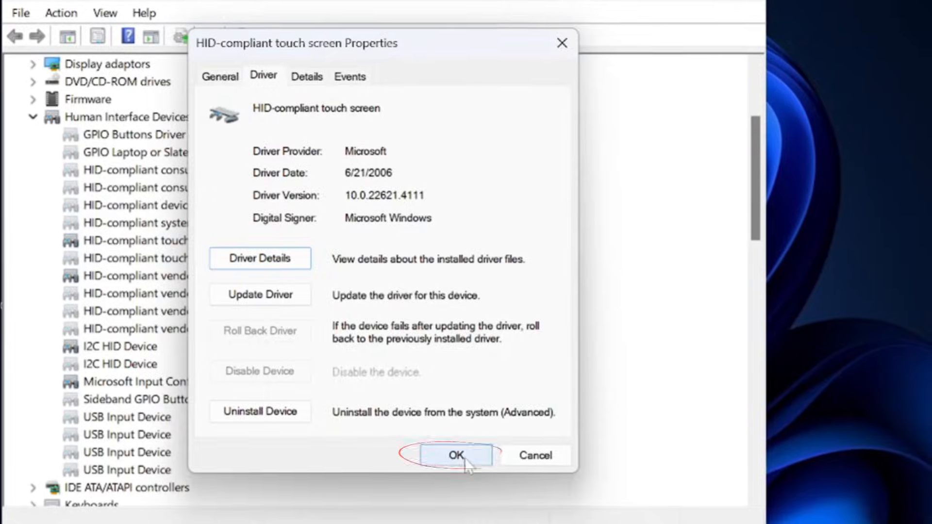
left_click(456, 455)
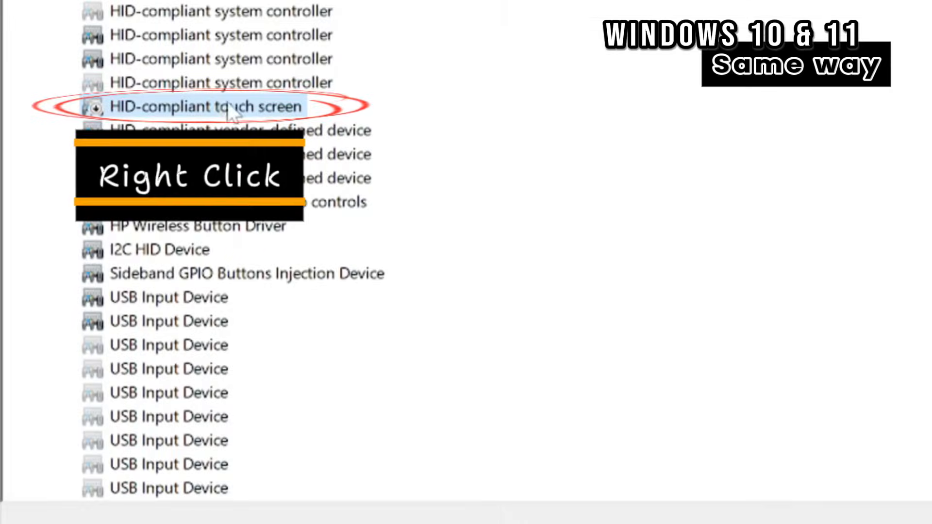
- Enable the disabled HID-compliant touch screen device
right_click(231, 107)
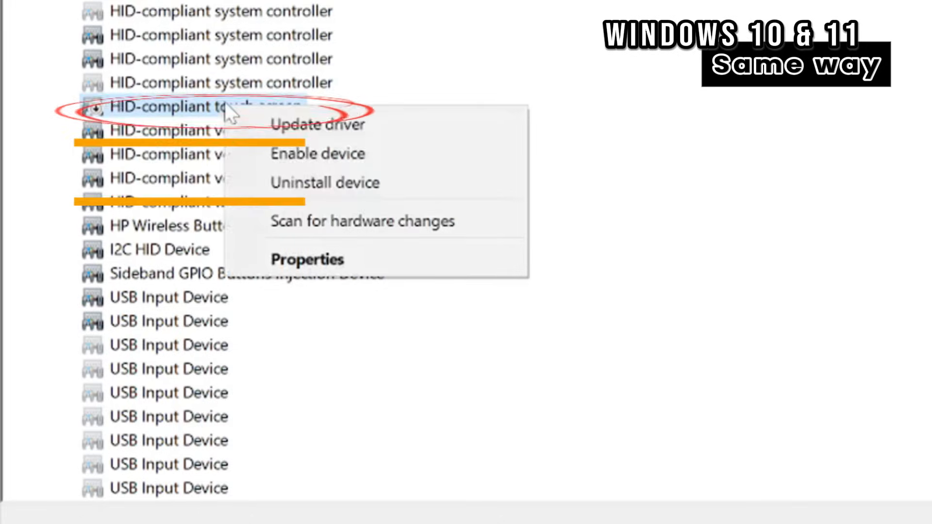
mouse_move(303, 155)
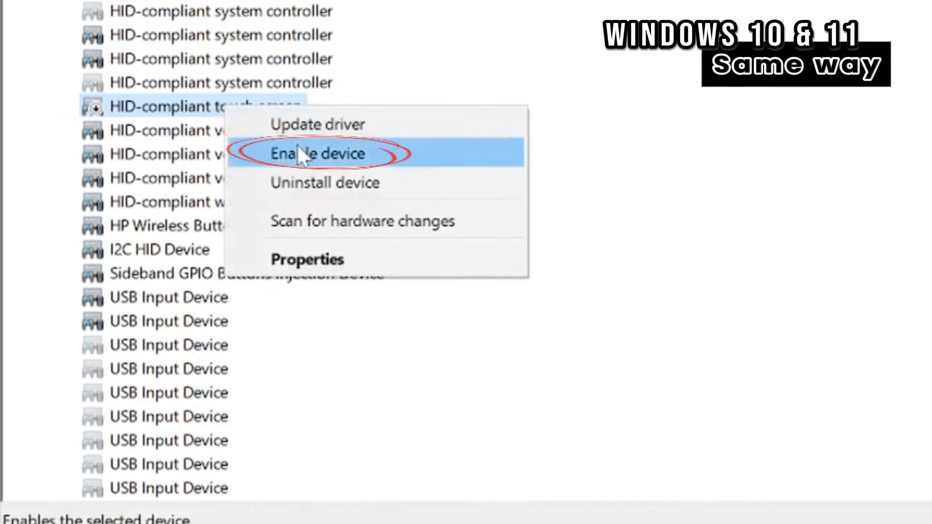
left_click(315, 153)
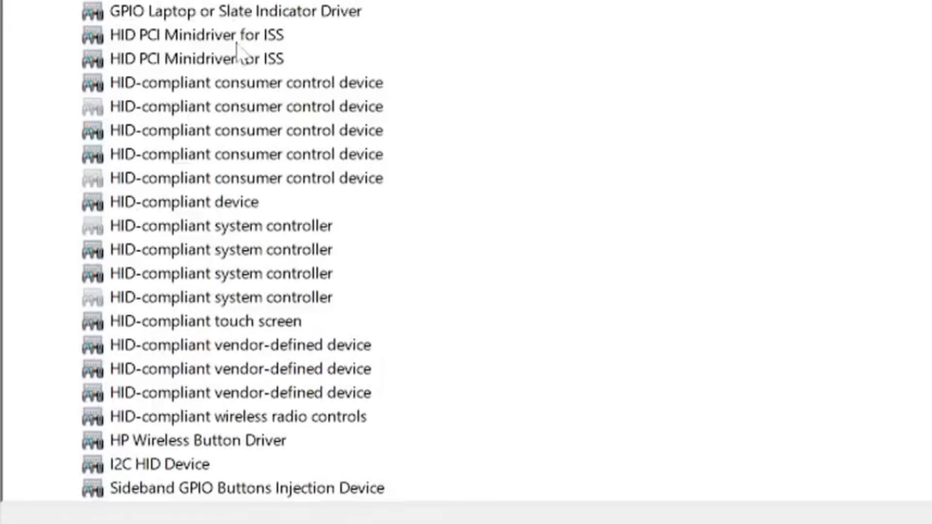
- Disable the HID-compliant touch screen again and confirm the stop-functioning warning with Yes
right_click(204, 251)
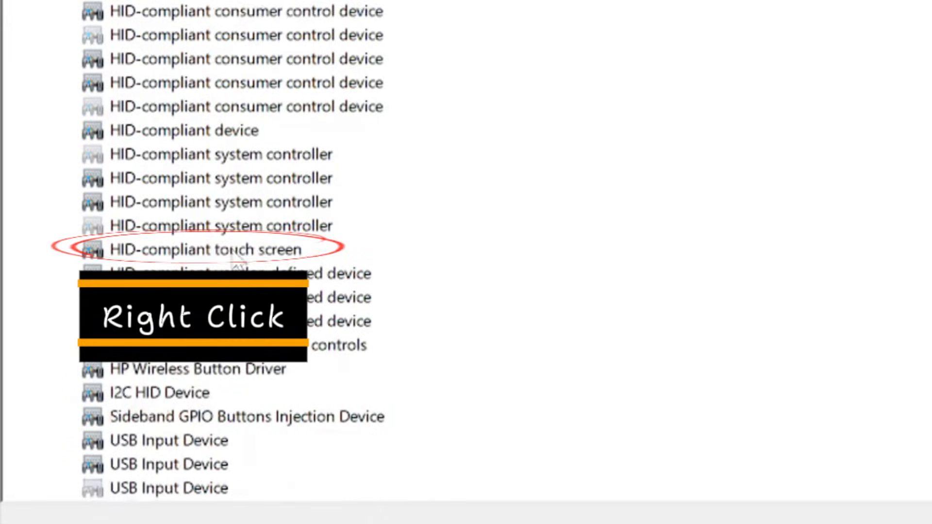
right_click(205, 250)
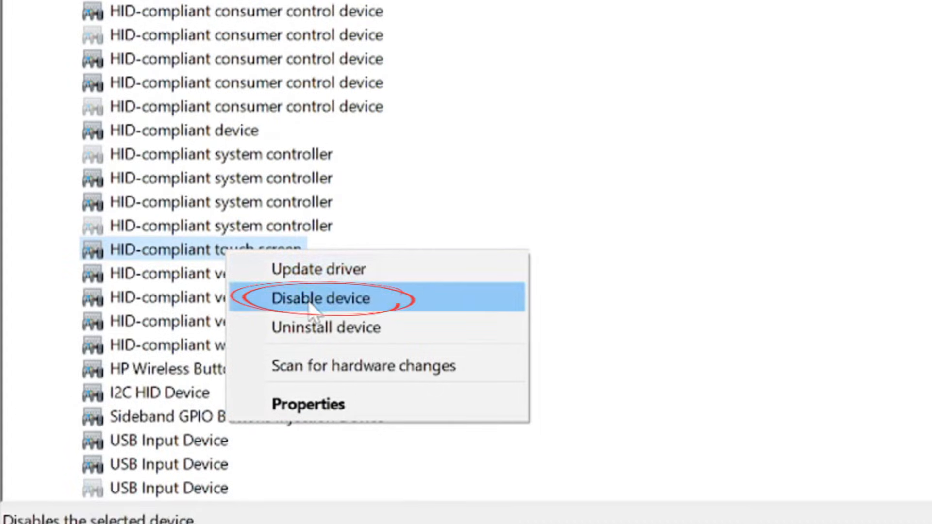
left_click(321, 299)
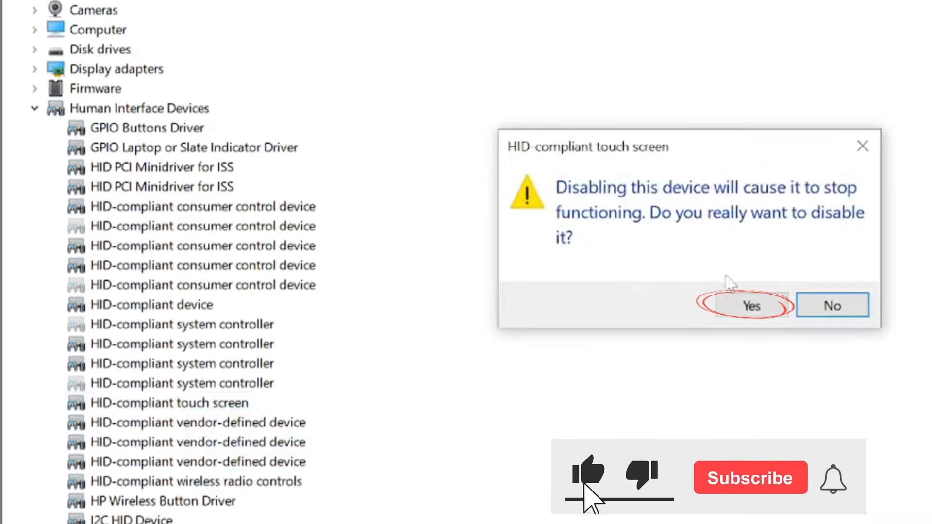
left_click(751, 305)
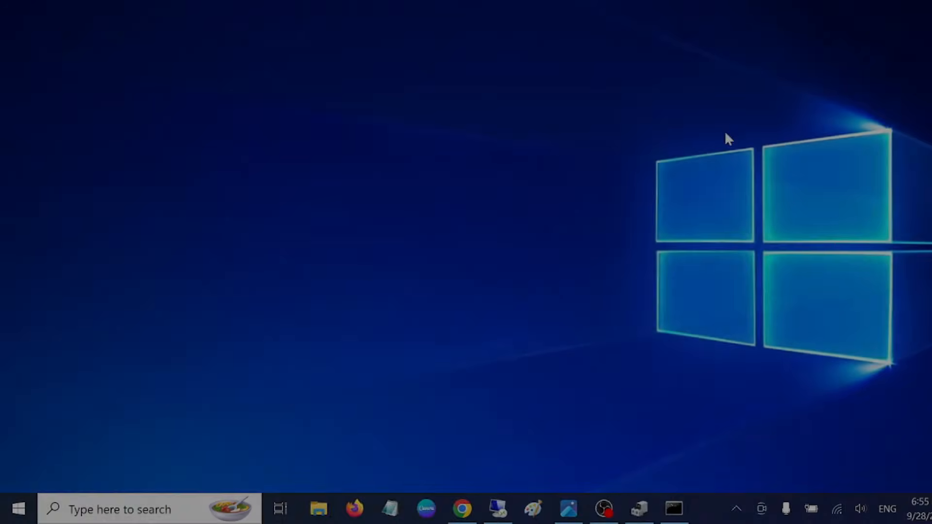
- Search 'cmd', run Command Prompt as administrator and approve the UAC prompt
left_click(121, 508)
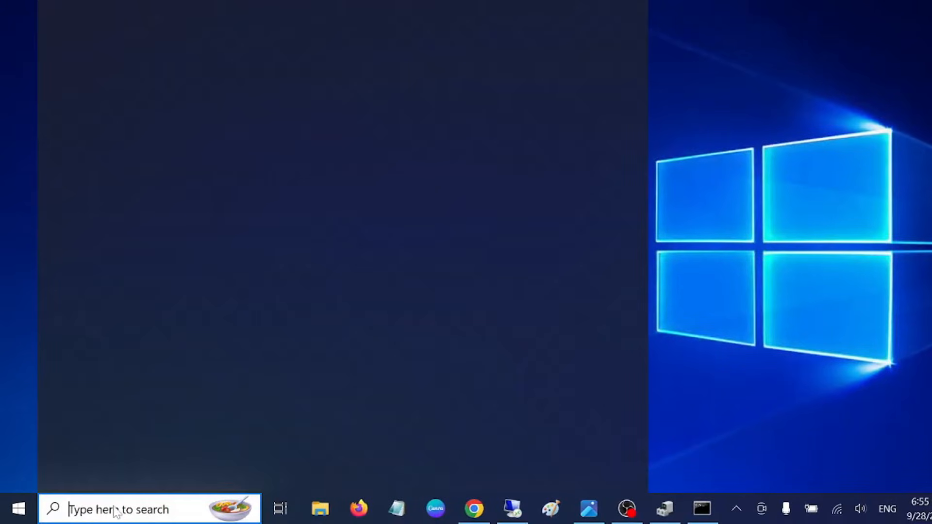
left_click(126, 508)
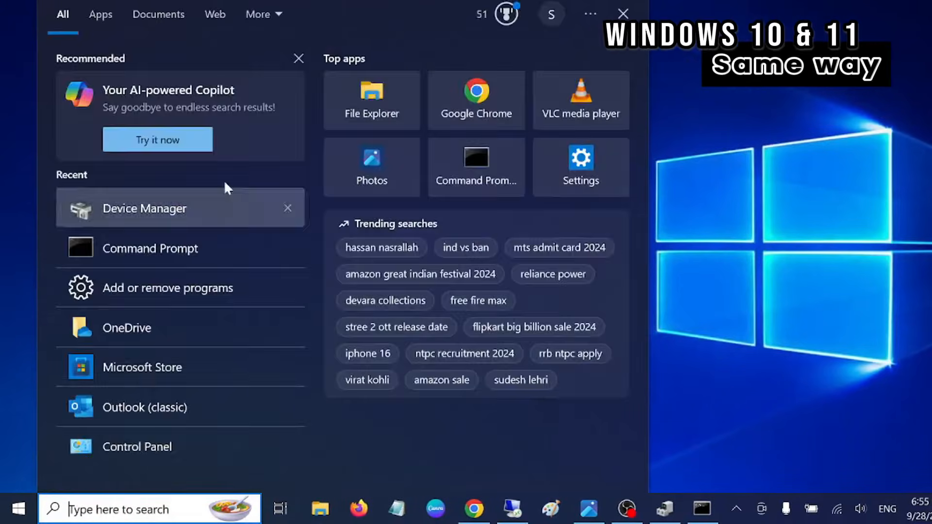
mouse_move(154, 392)
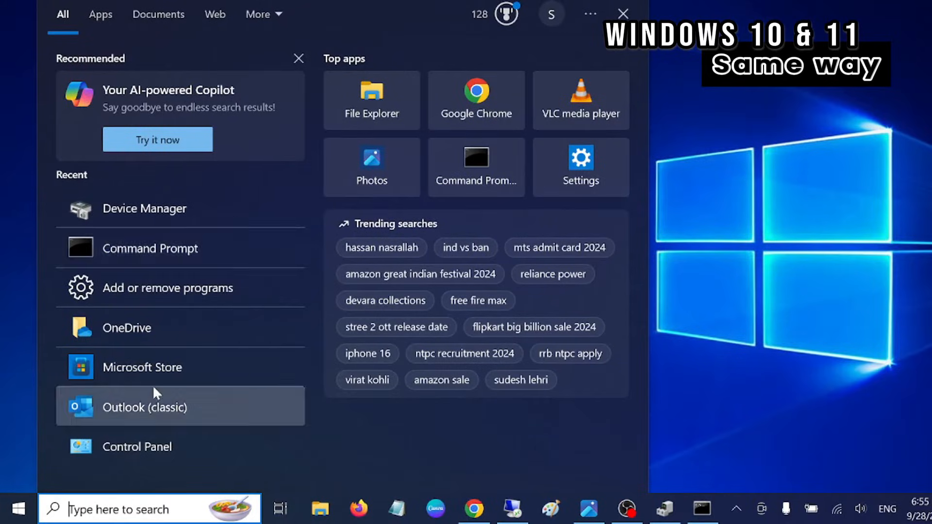
type("cmd")
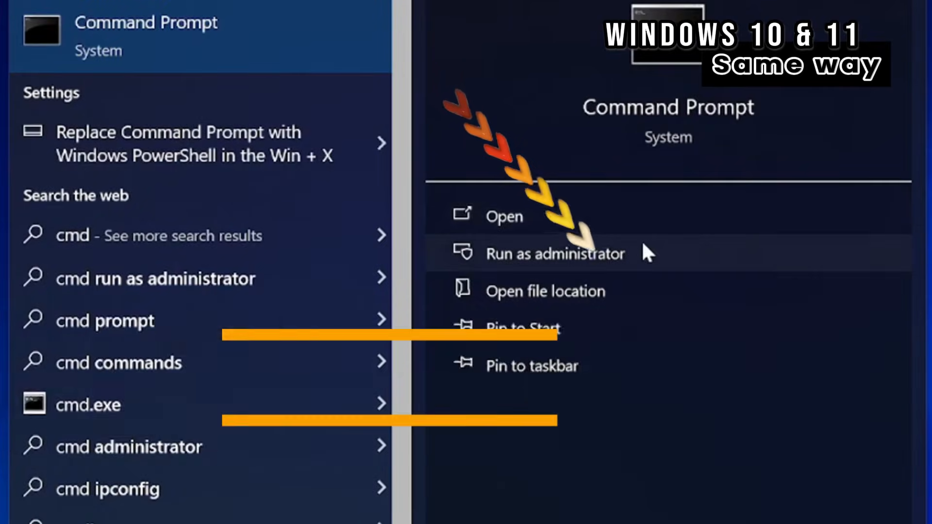
left_click(555, 253)
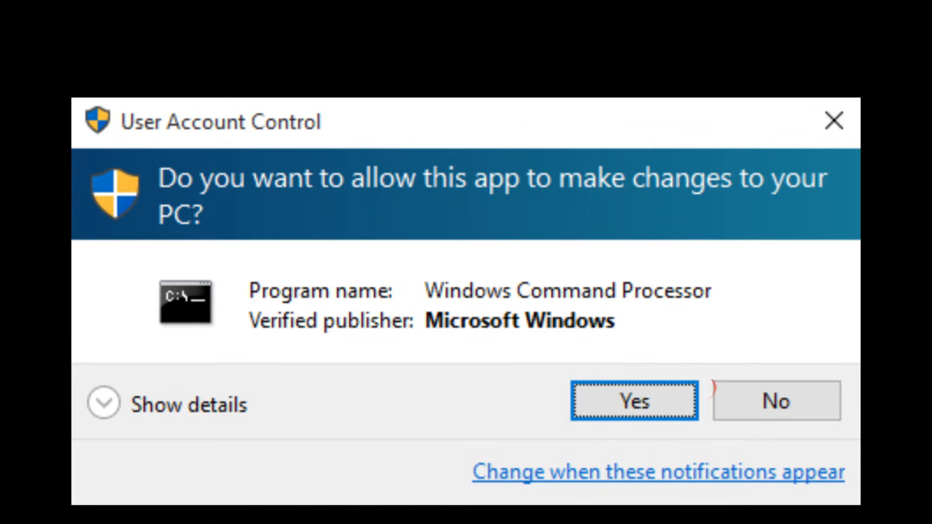
left_click(633, 402)
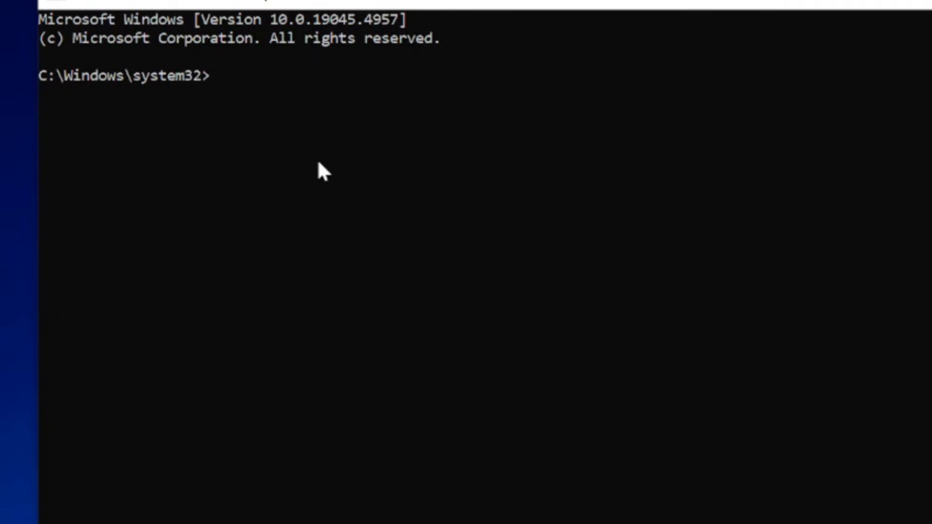
- Run sfc /scannow so the system file verification starts counting up
type("s")
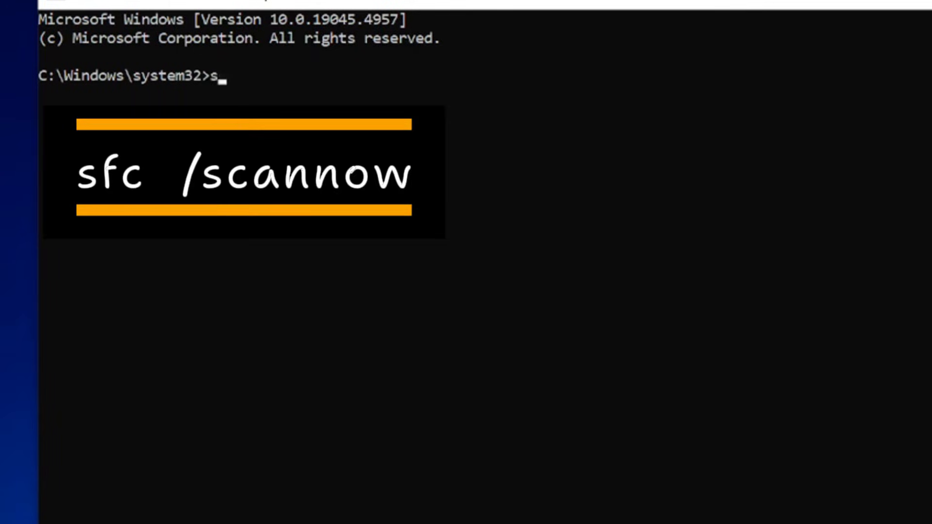
type("fc /")
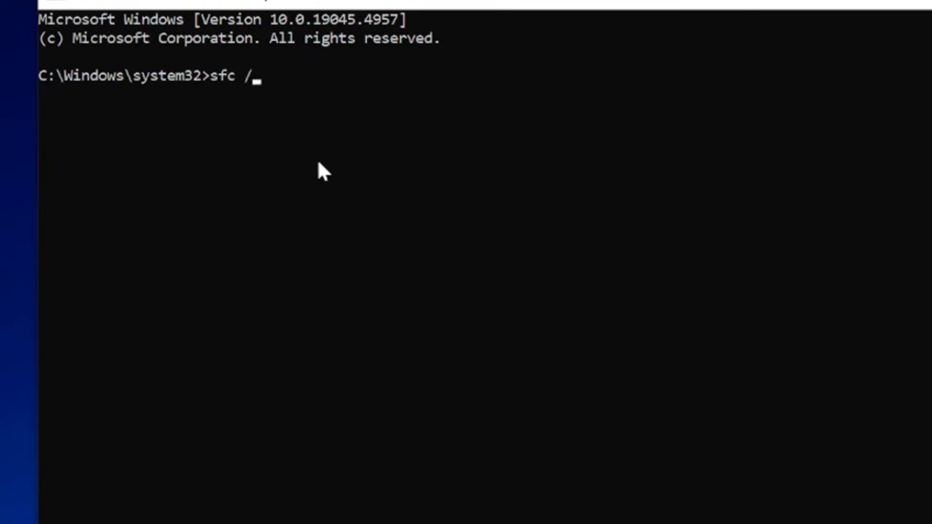
type("scan")
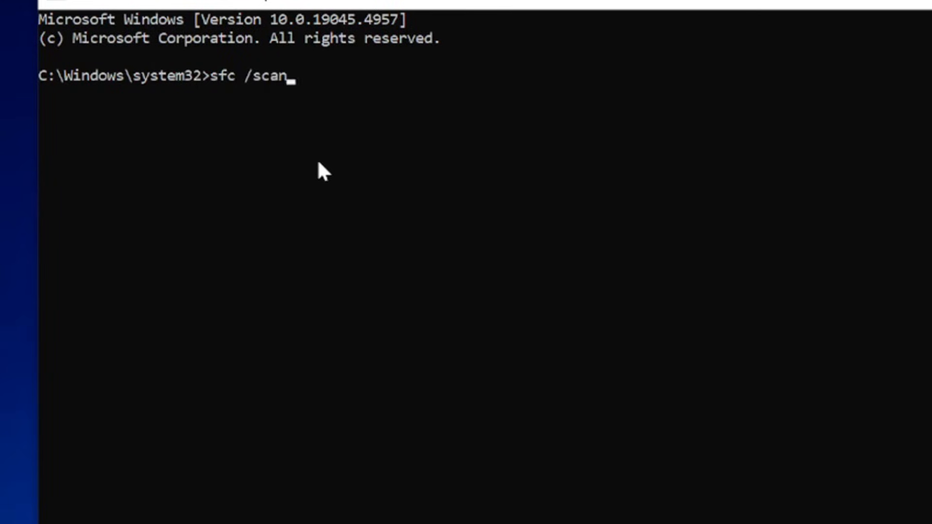
type("now")
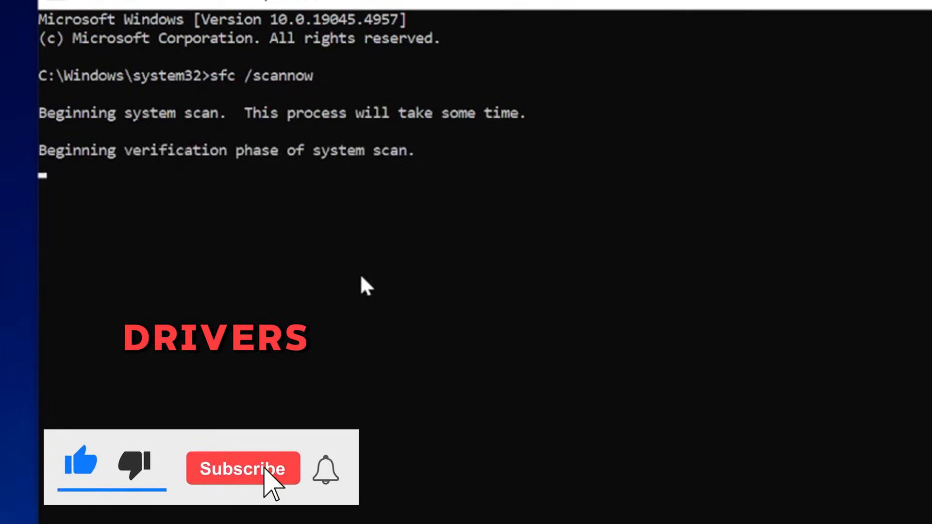
left_click(243, 469)
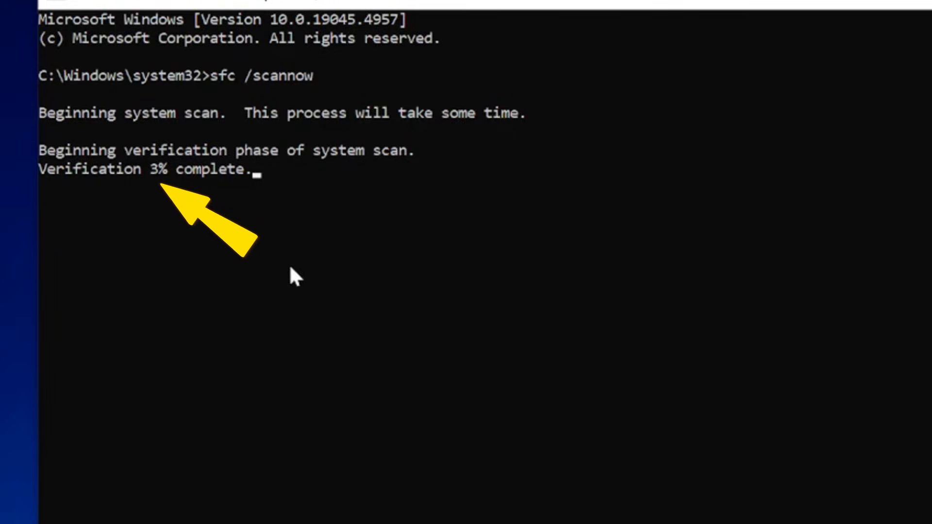
mouse_move(287, 252)
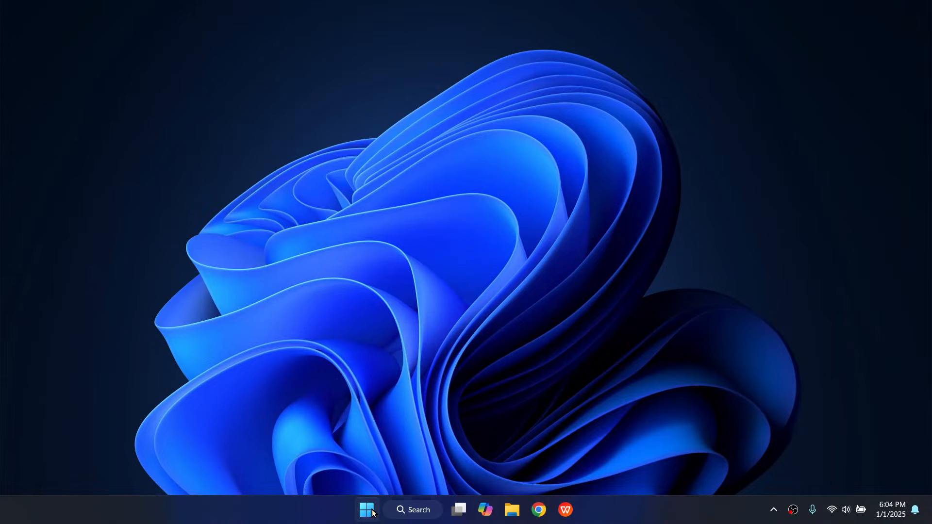
- Open Settings > Update & Security > Windows Update and run Check for updates
left_click(366, 522)
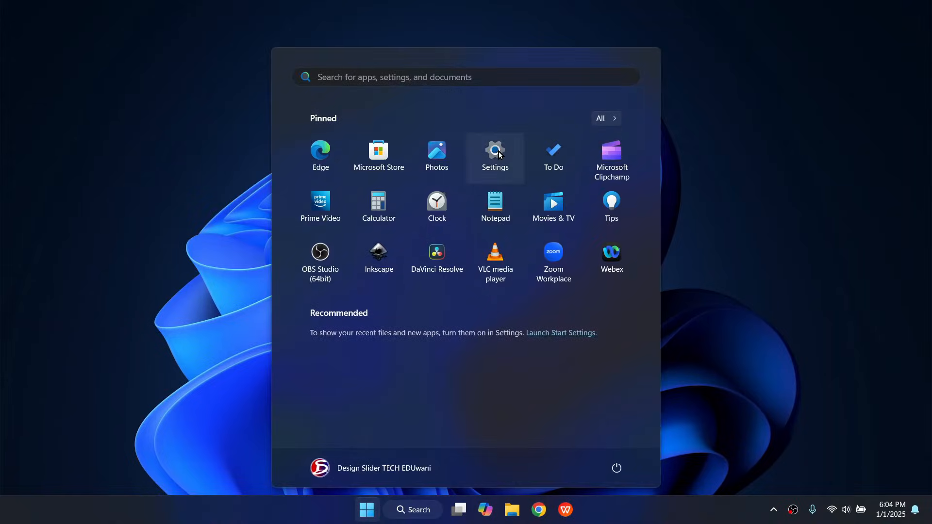
left_click(495, 151)
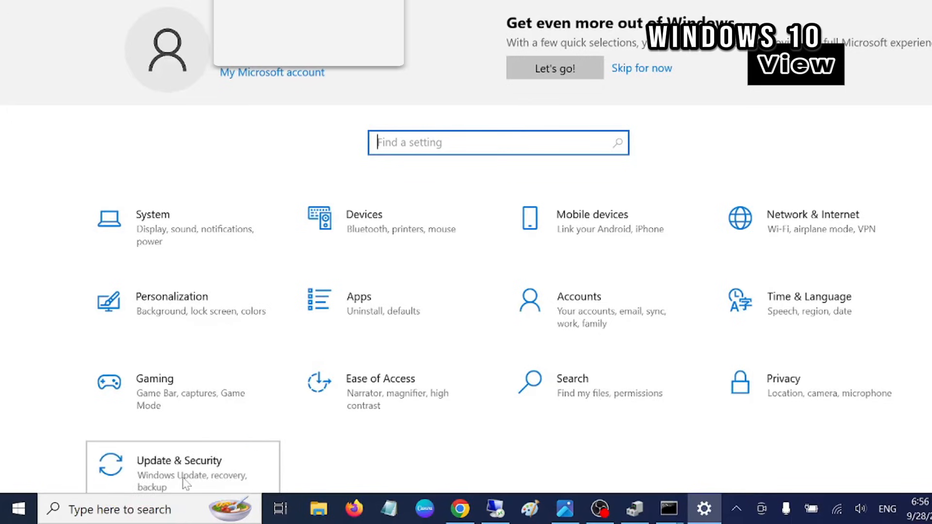
left_click(180, 467)
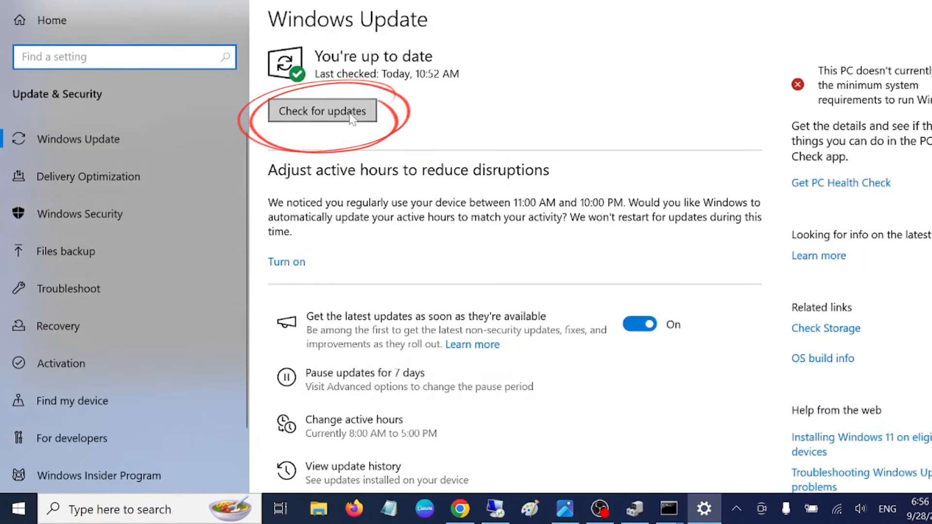
left_click(323, 110)
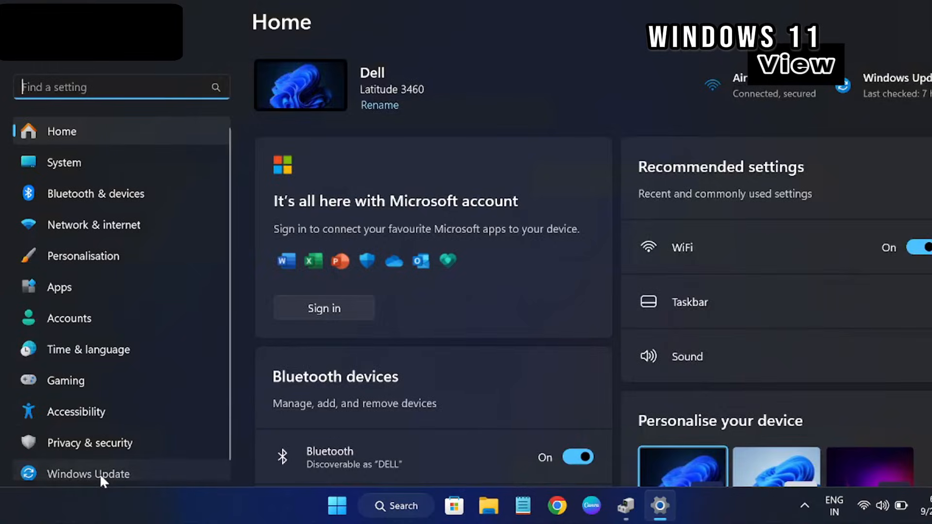
left_click(87, 474)
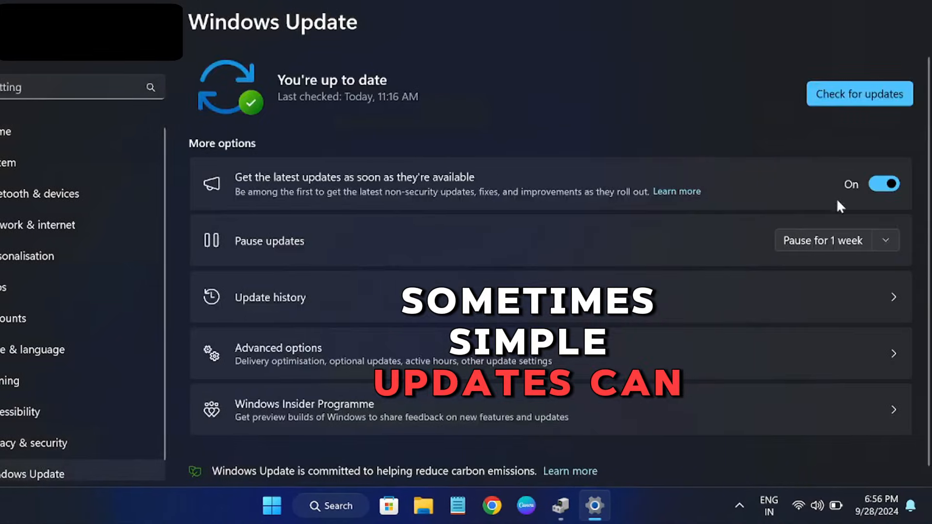
left_click(860, 93)
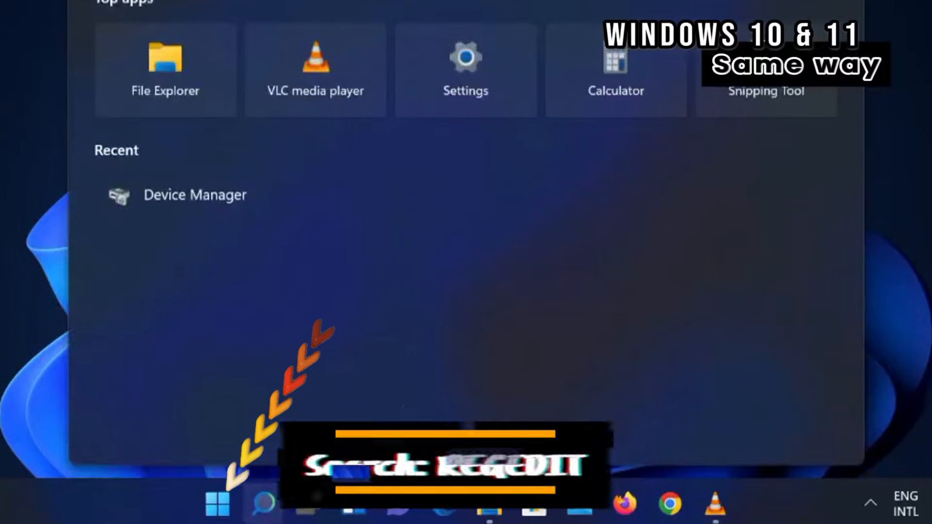
- Launch regedit and navigate to HKEY_CURRENT_USER\Software\Microsoft\Wisp\Touch
type("regedit")
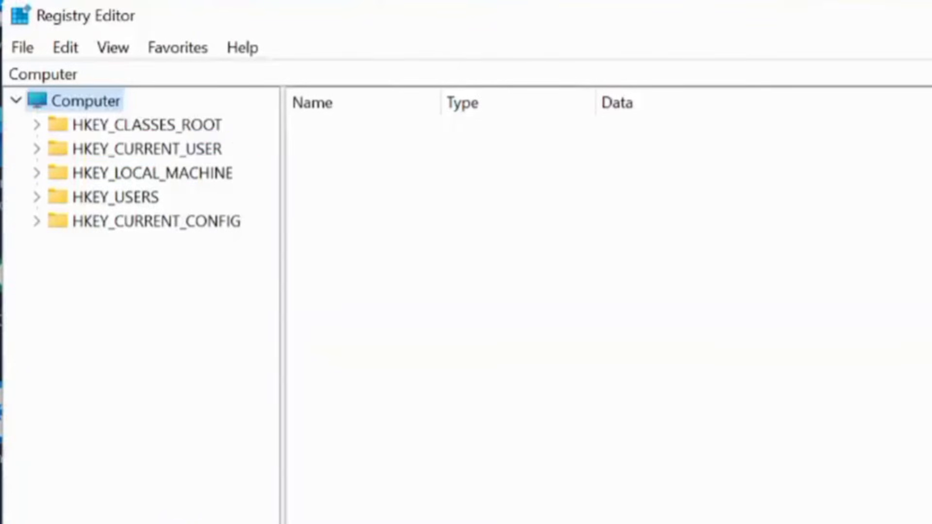
left_click(36, 148)
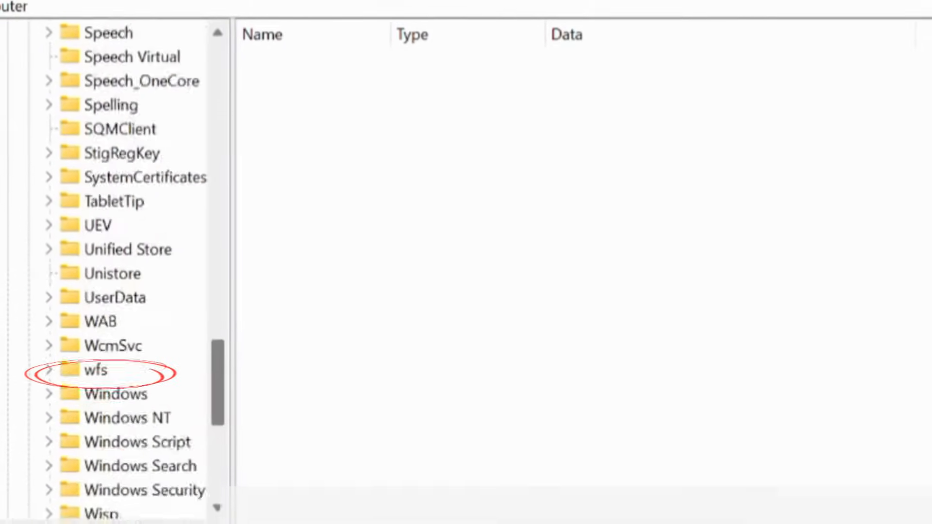
scroll("down", 3)
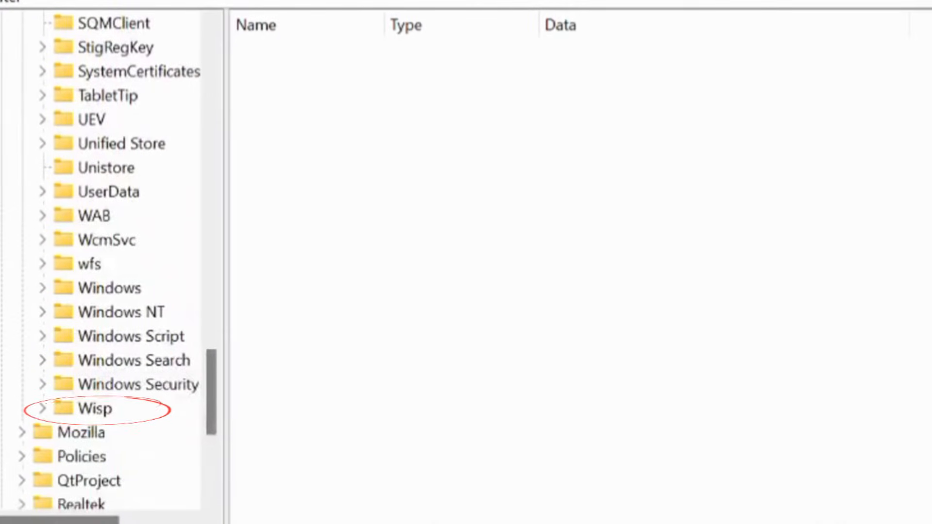
left_click(44, 408)
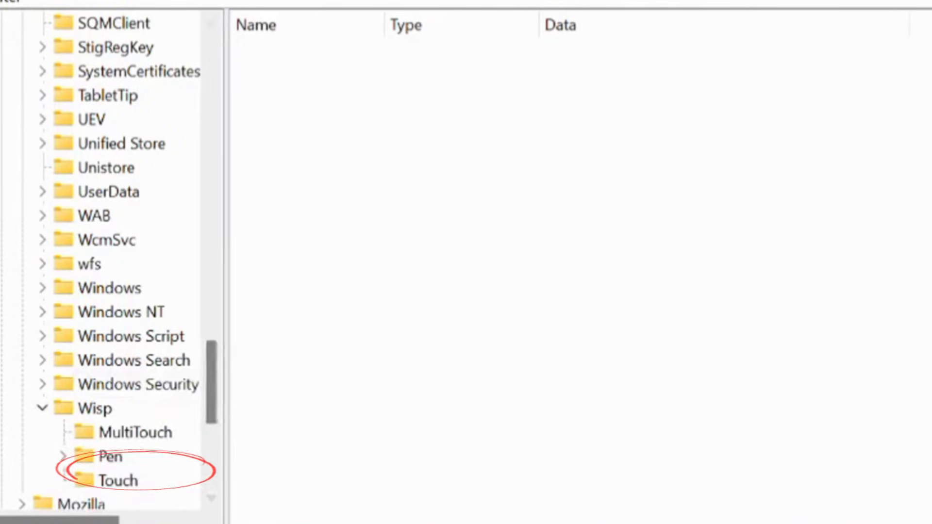
left_click(115, 481)
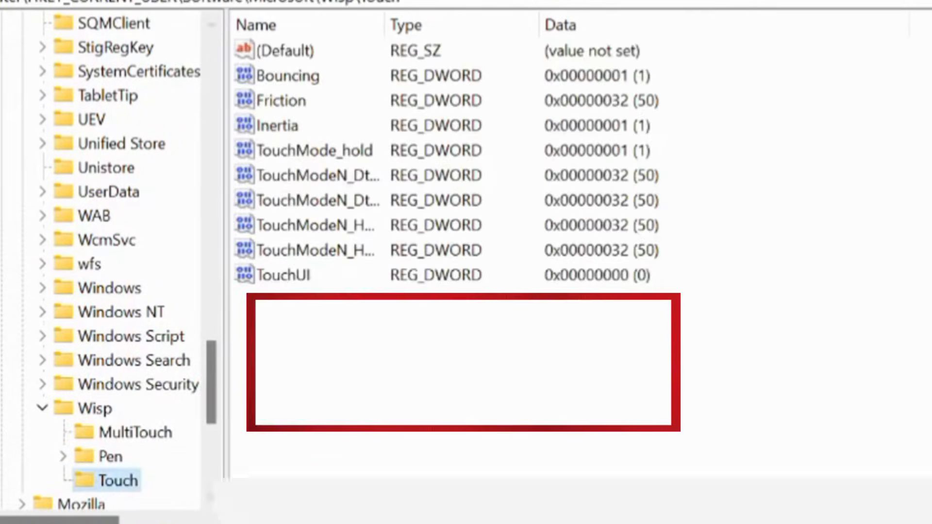
- Create a new DWORD (32-bit) value named TouchGate under the Touch key
right_click(294, 150)
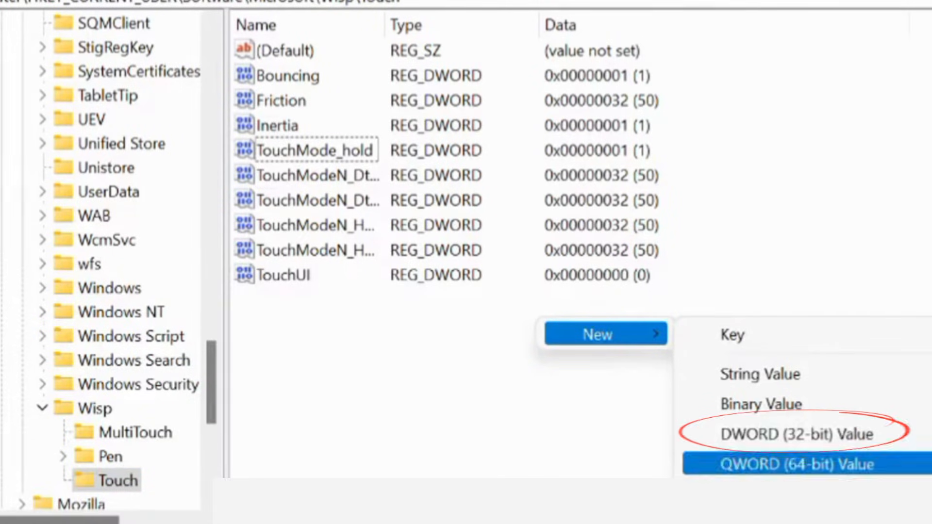
left_click(792, 433)
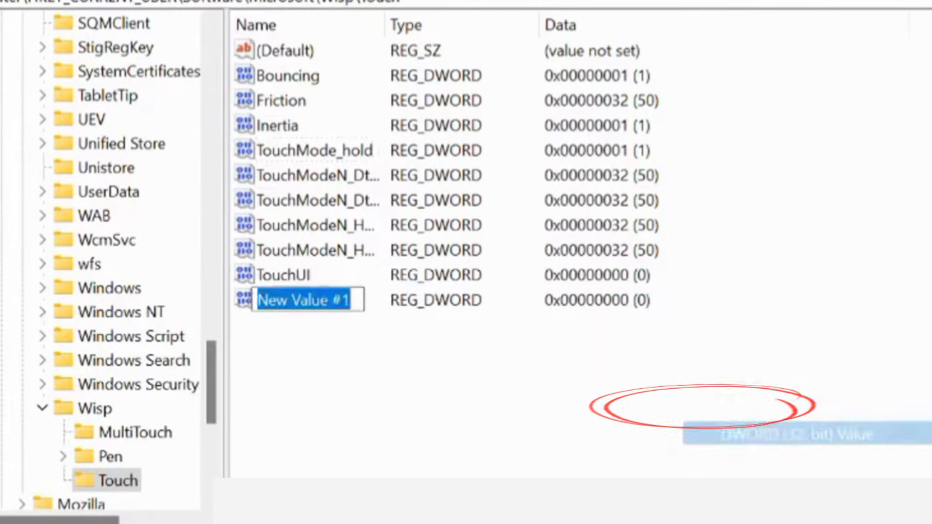
type("T")
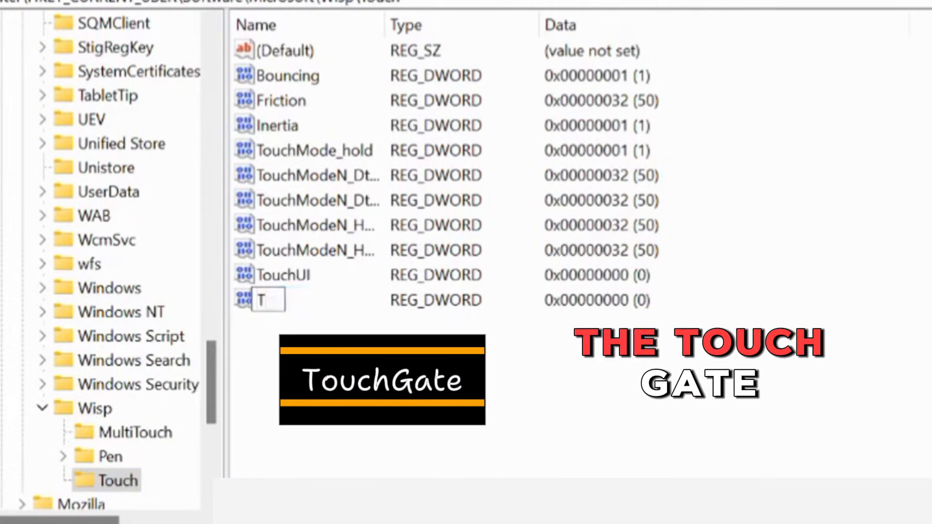
type("ouchGate")
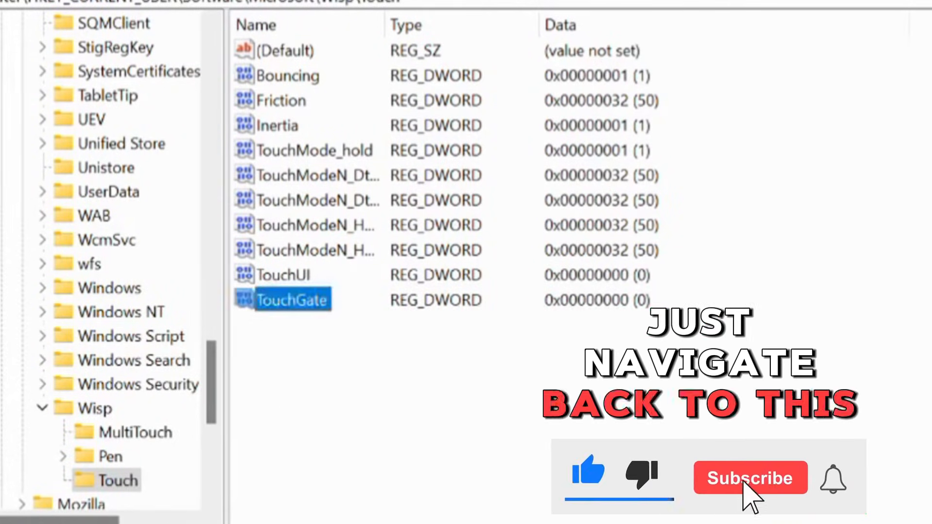
left_click(751, 477)
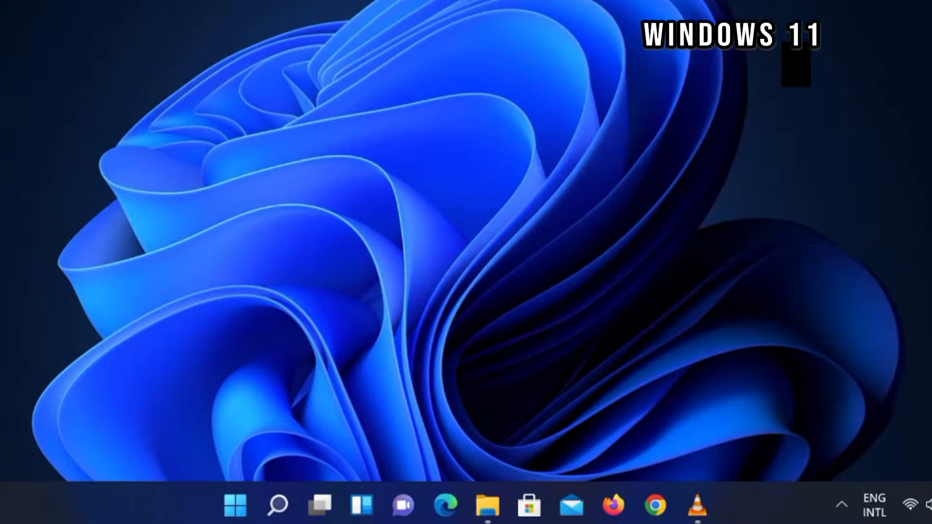
- Launch Windows PowerShell from search and begin the Get-PnpDevice command
left_click(234, 506)
type("powe")
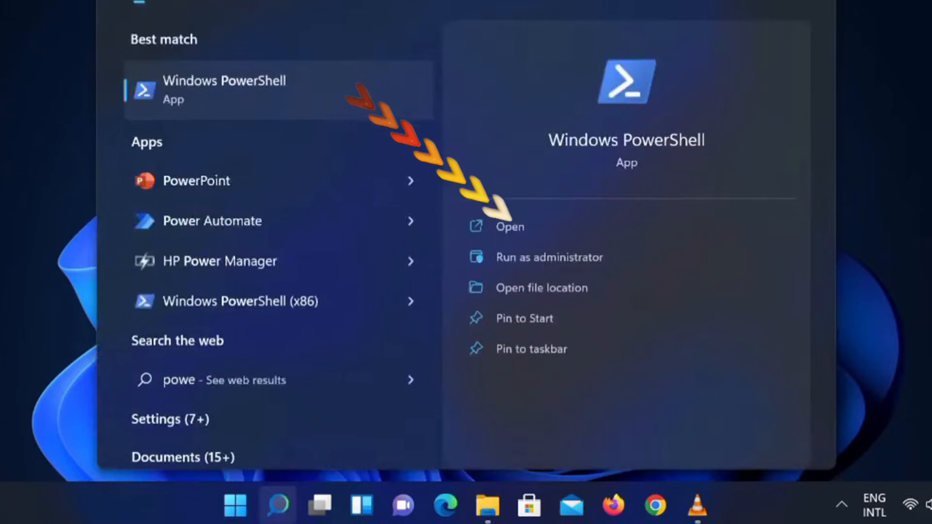
left_click(509, 227)
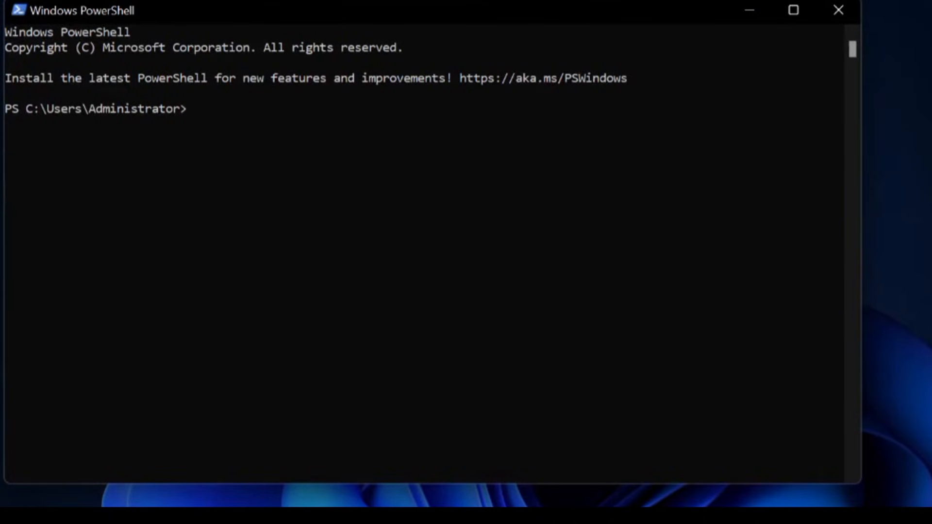
type("Get")
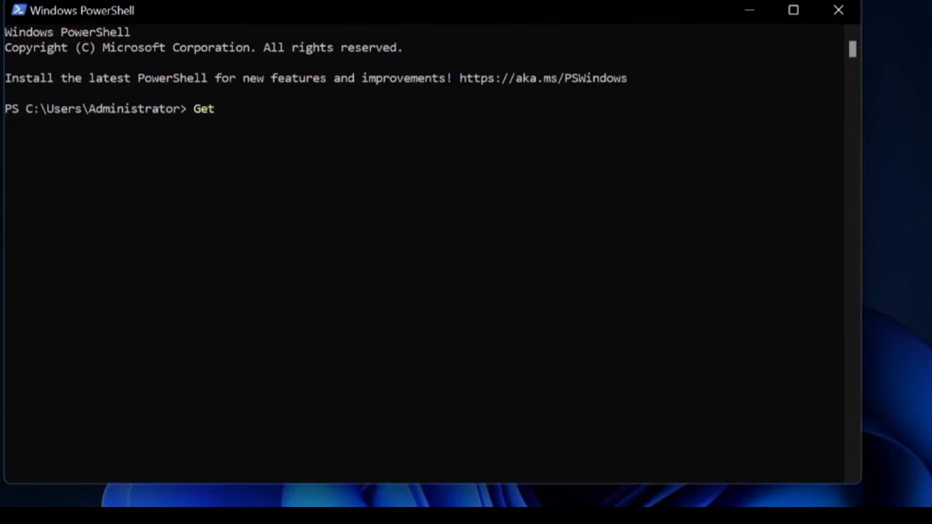
type("-Pnp")
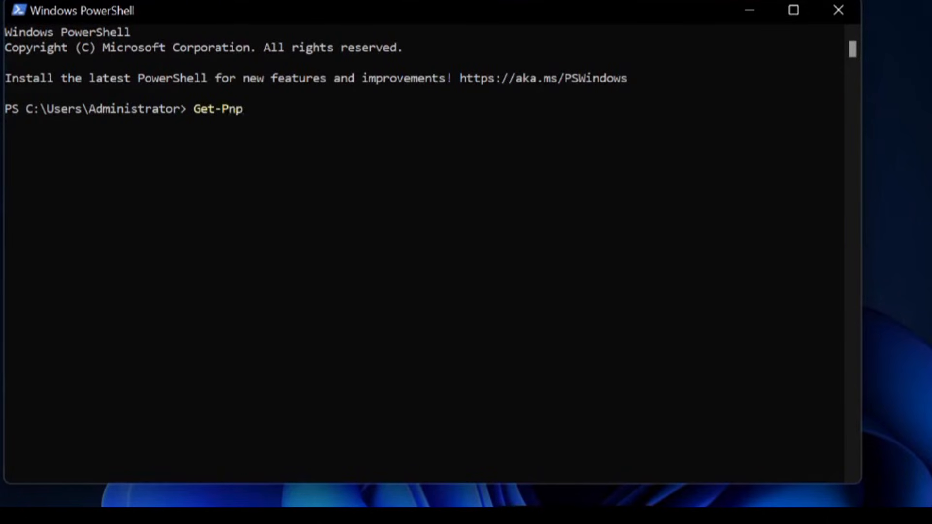
type("Device")
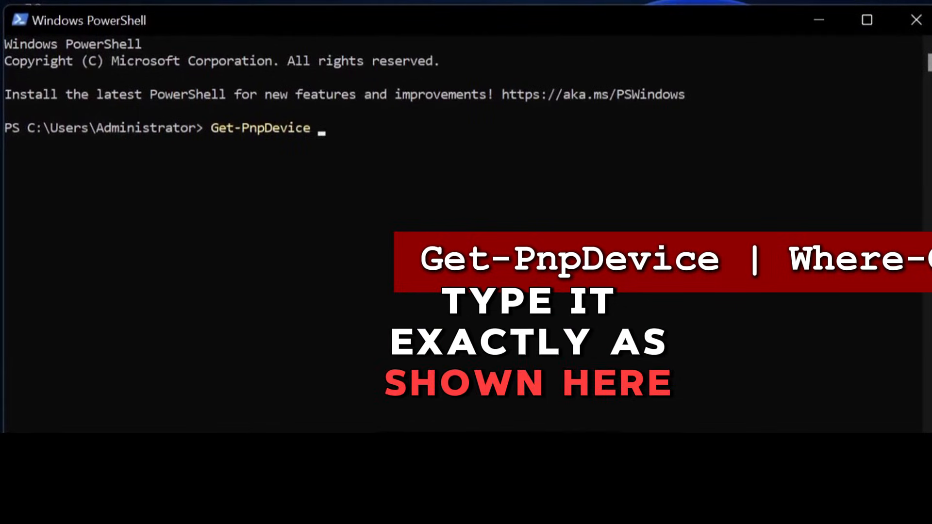
- Extend the command with | Where-Object {$_.FriendlyNa to filter by friendly name
type("| W")
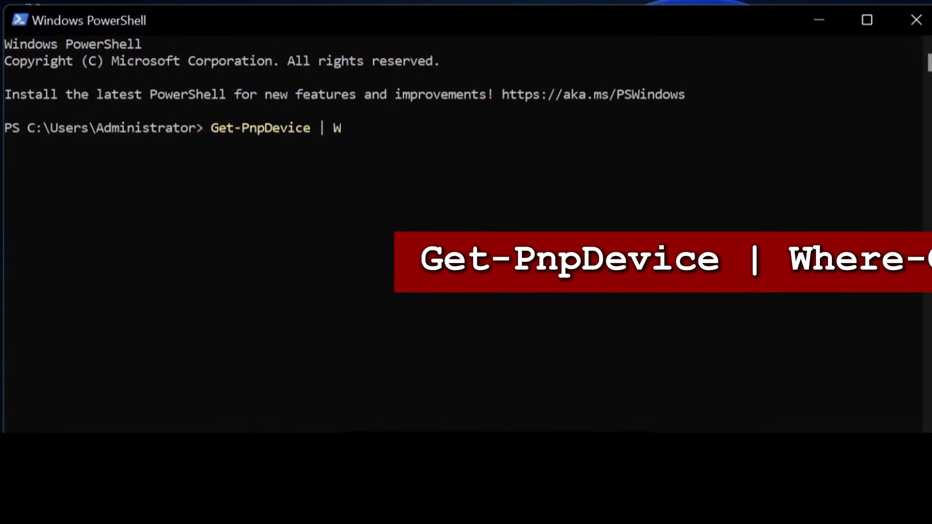
type("here-Object")
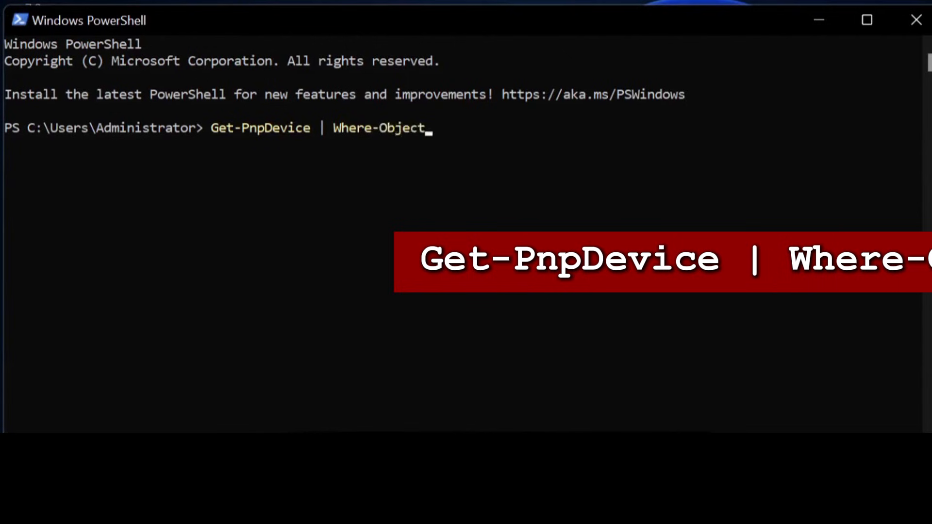
type("{")
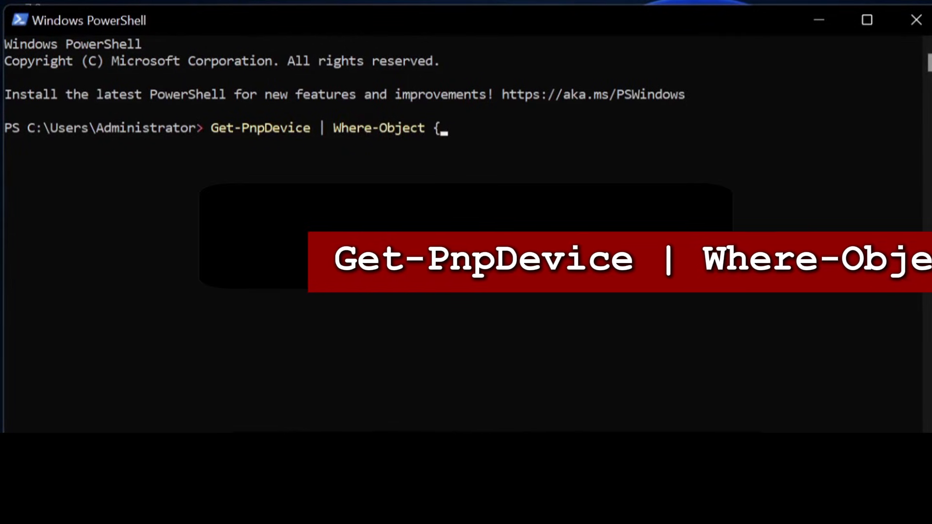
type("$_.")
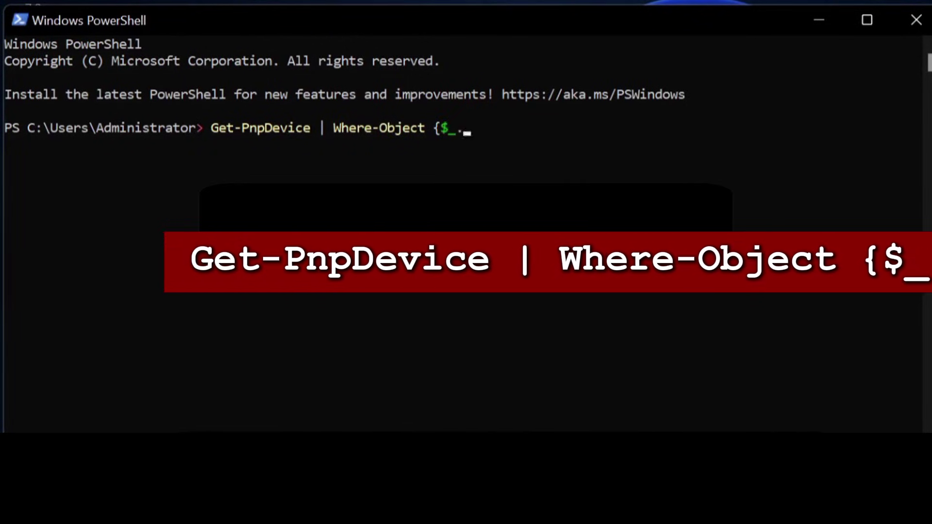
type("FriendlyNaM")
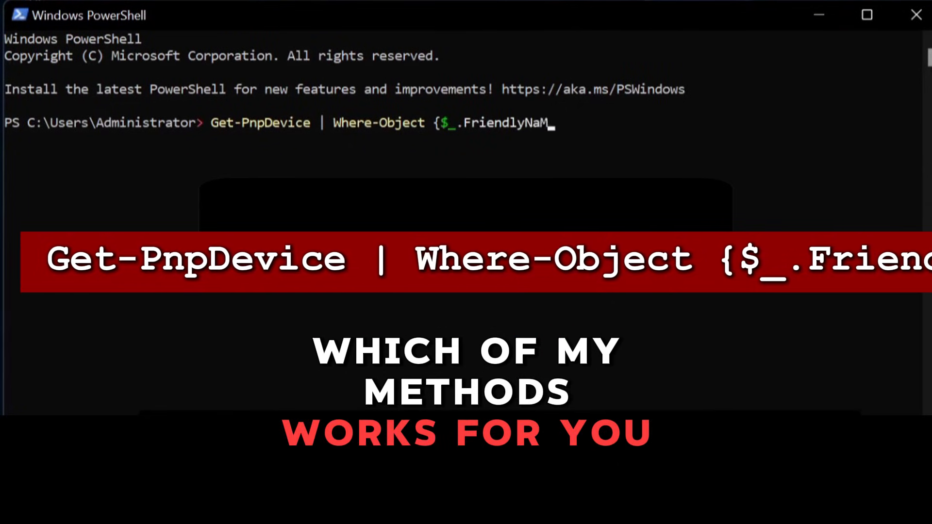